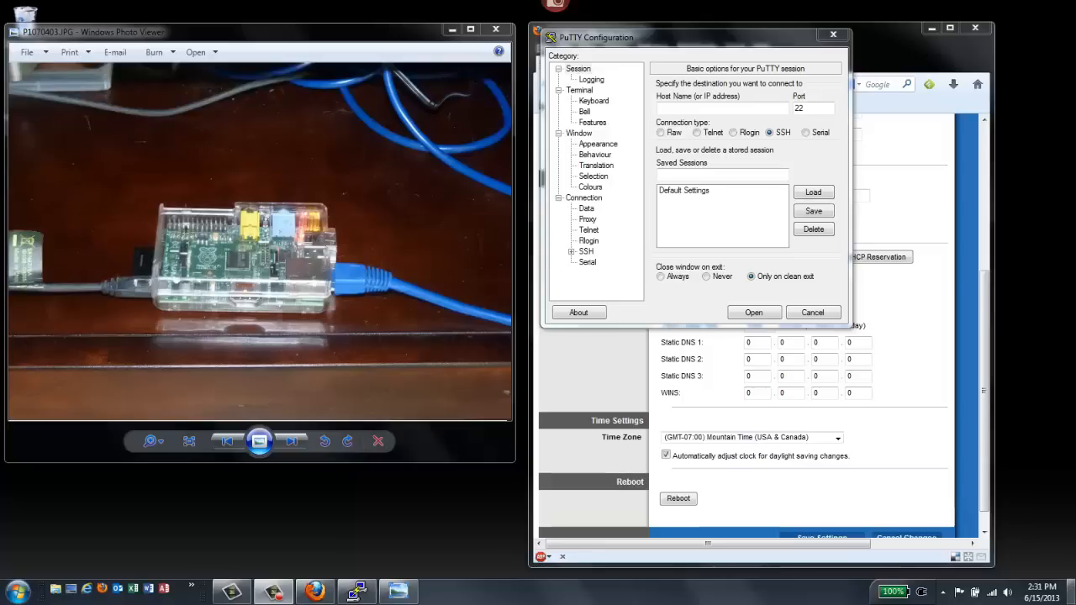
Select the 192.168.1 prefix of the Linksys DHCP start address 192.168.1.100
left_click(812, 312)
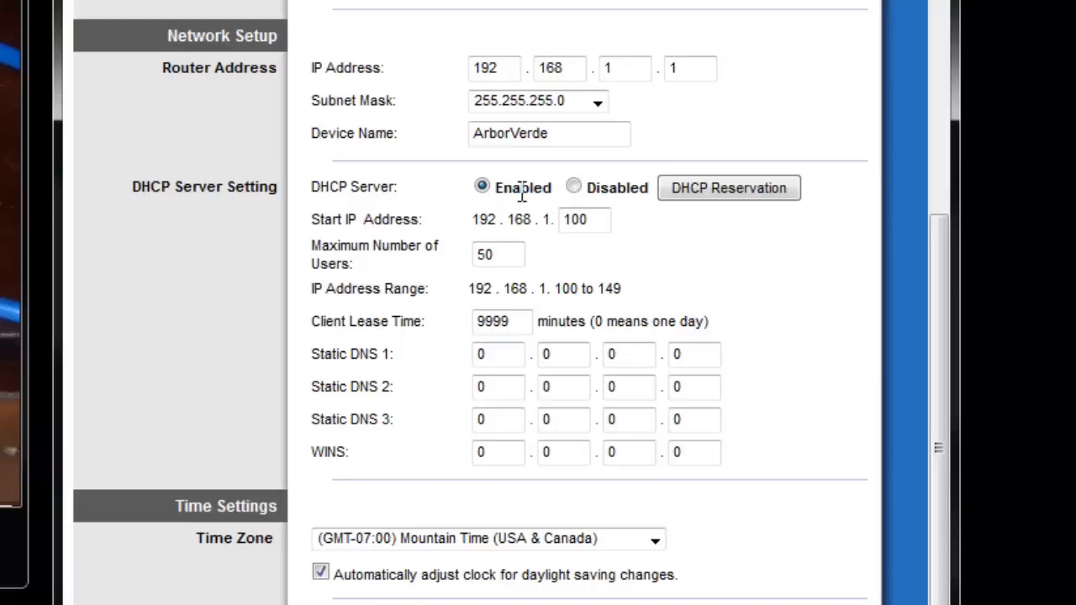
mouse_move(582, 261)
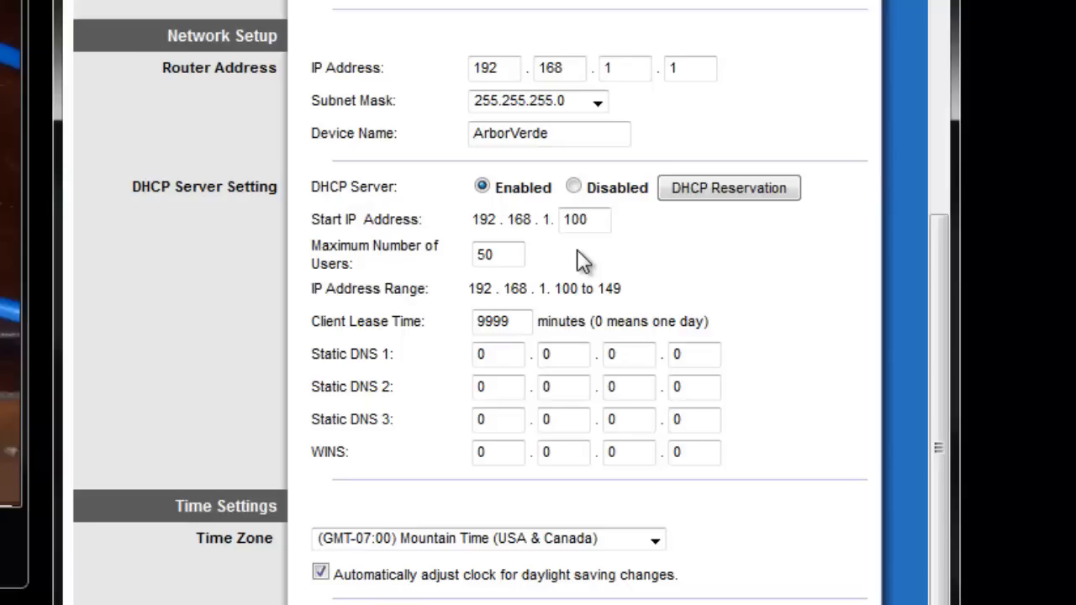
mouse_move(567, 265)
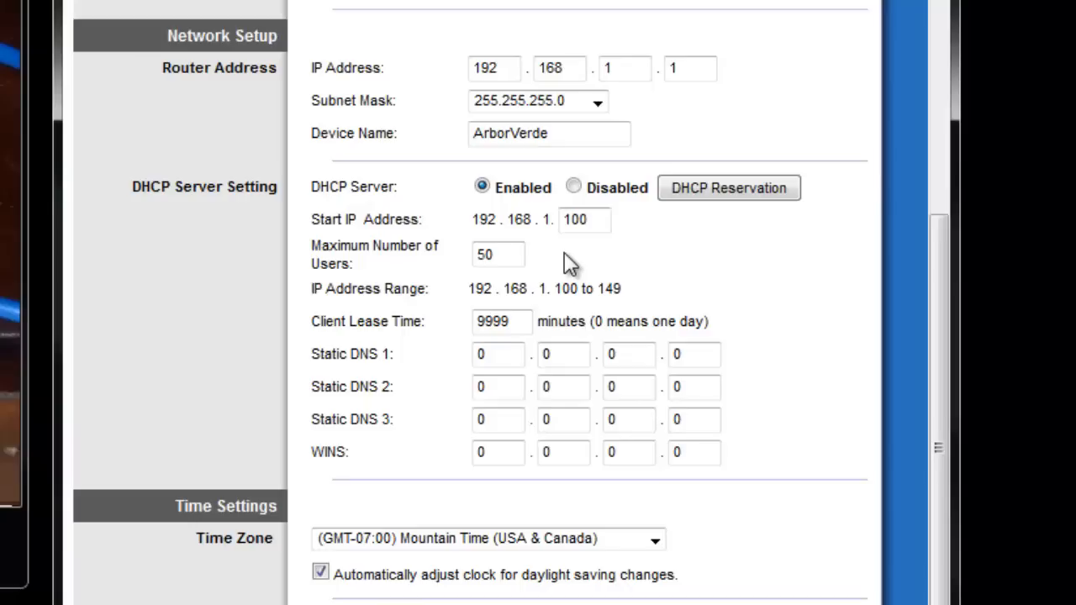
mouse_move(551, 254)
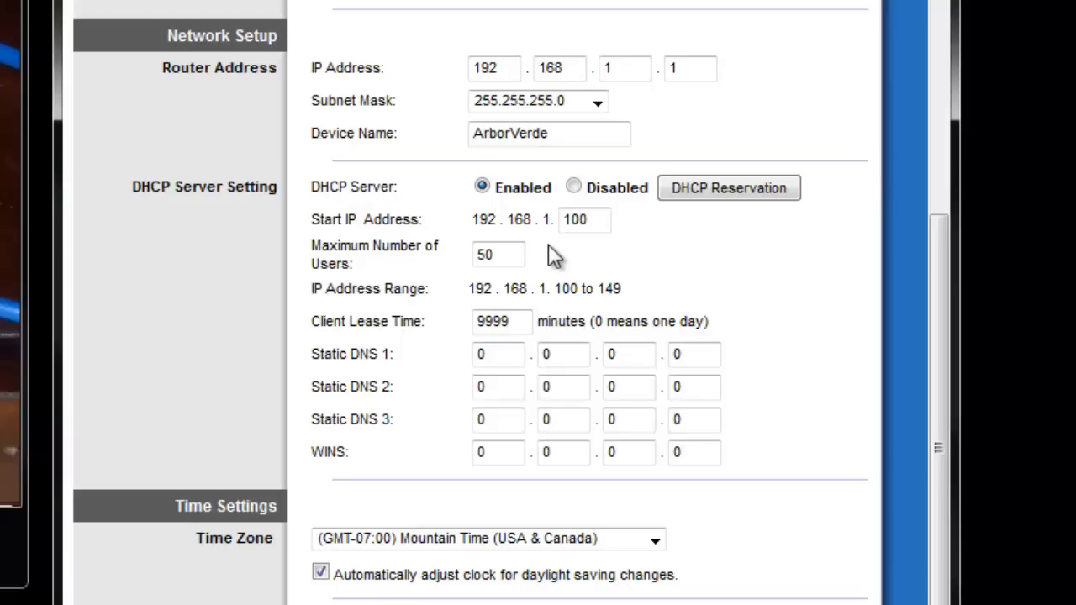
mouse_move(553, 243)
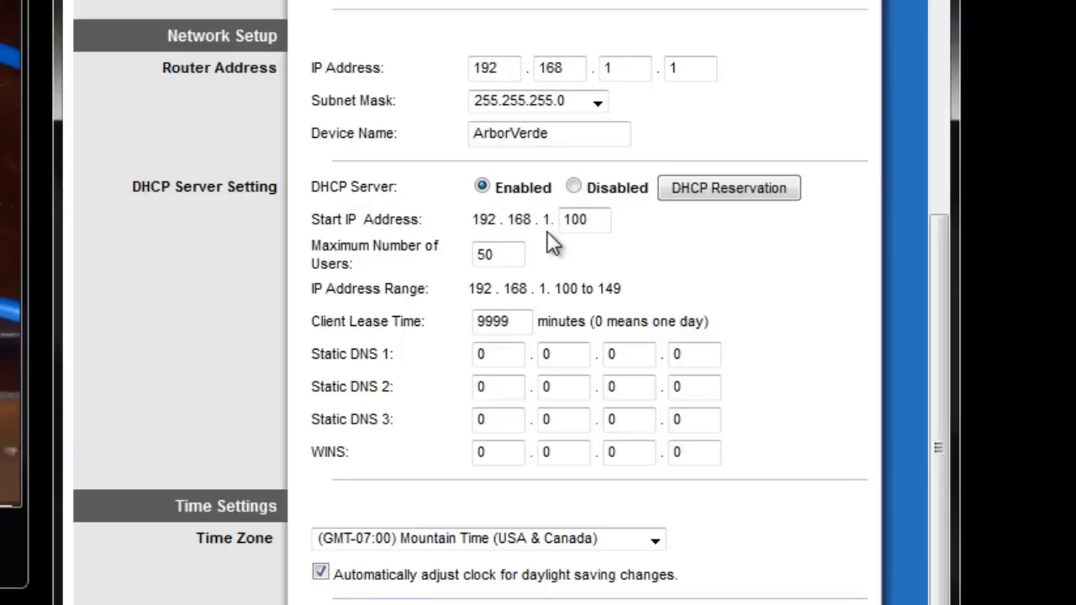
mouse_move(582, 252)
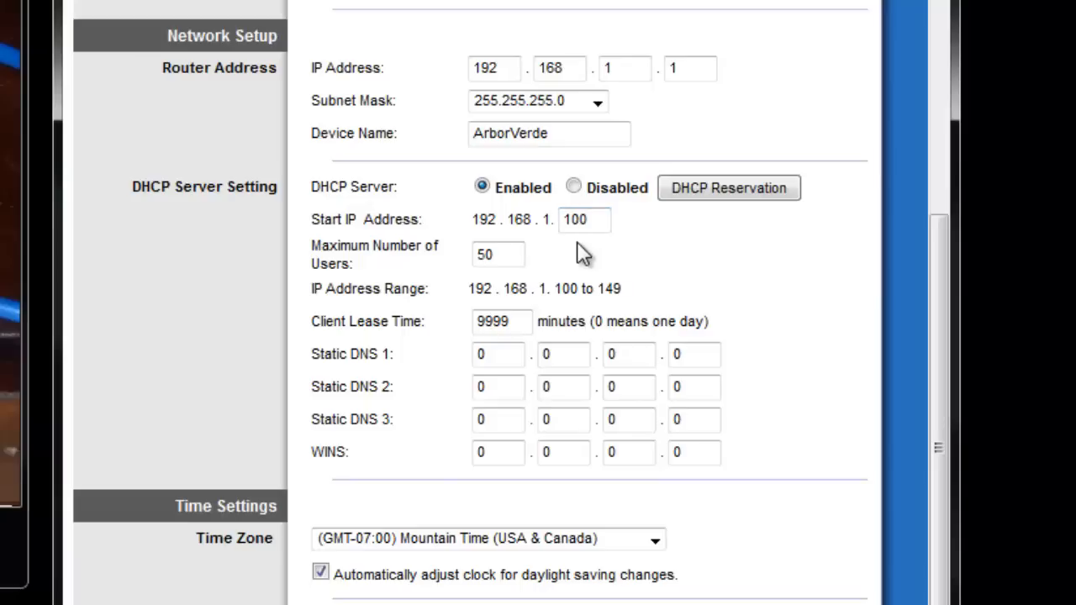
mouse_move(542, 264)
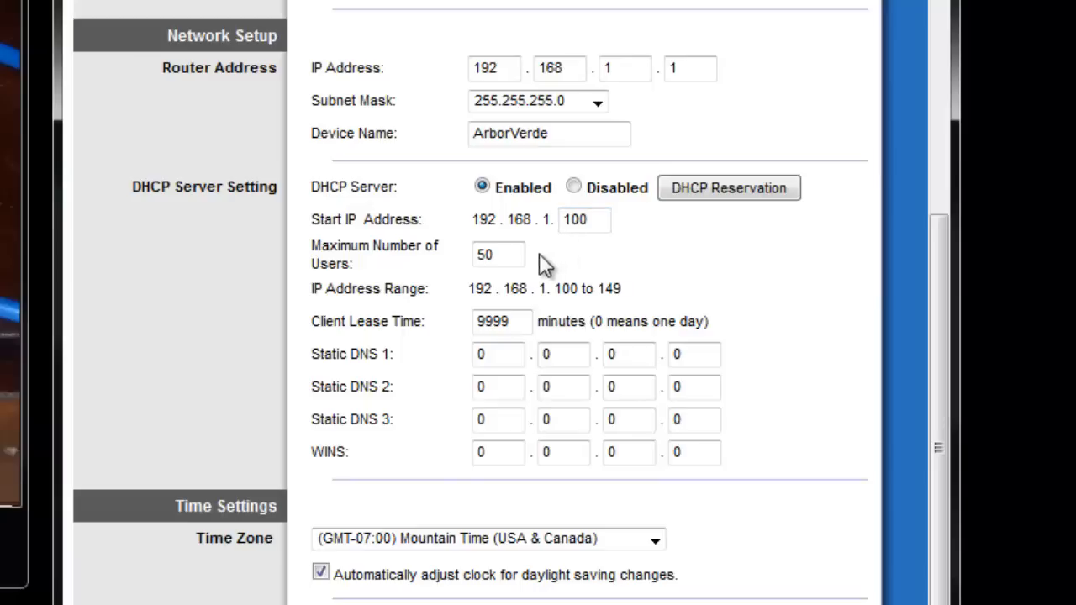
mouse_move(542, 288)
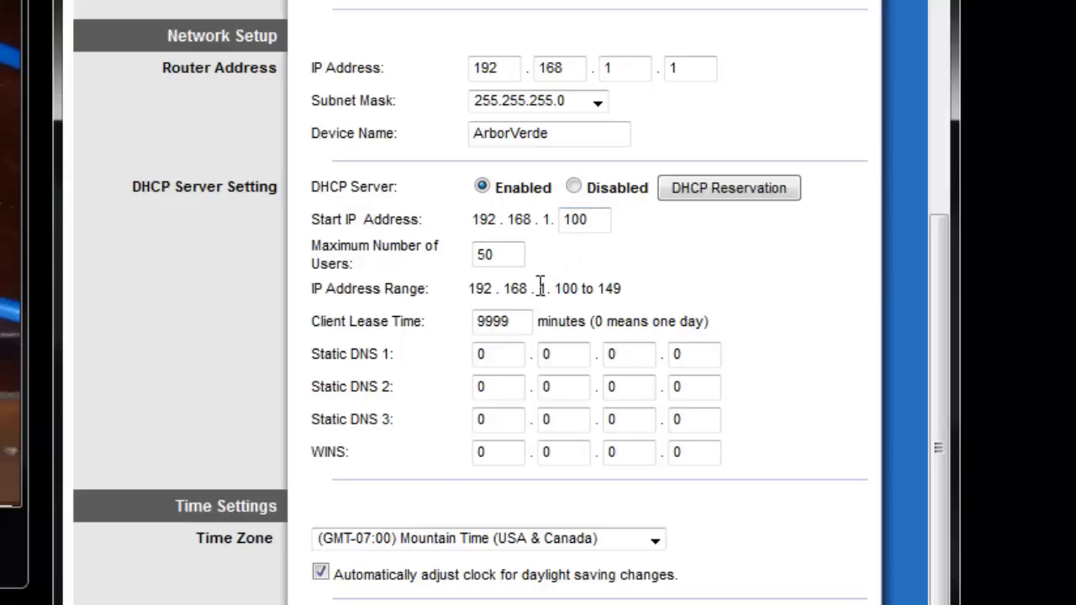
mouse_move(484, 311)
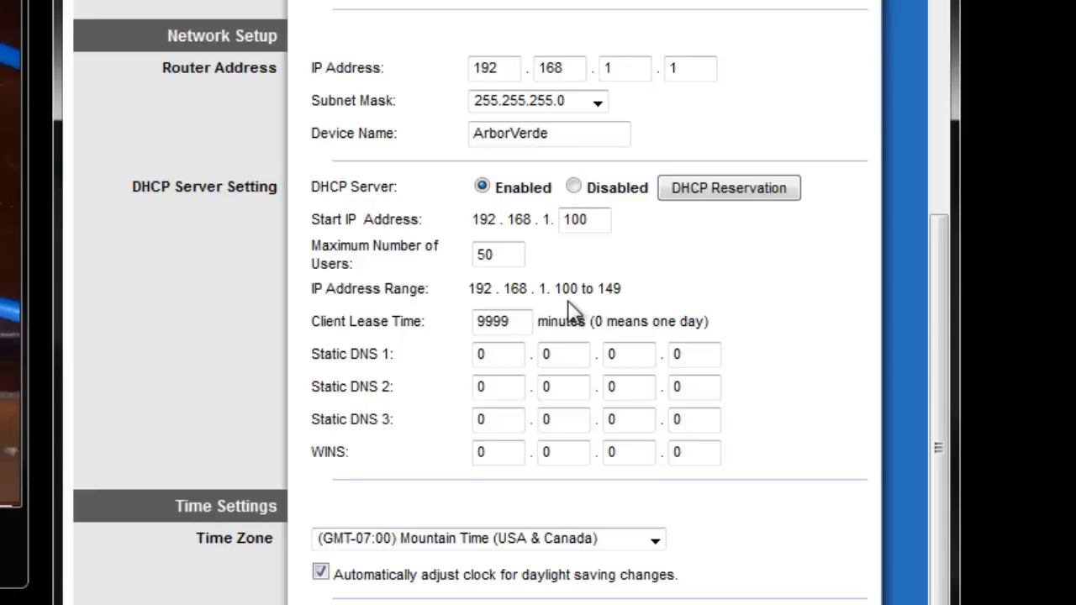
mouse_move(601, 301)
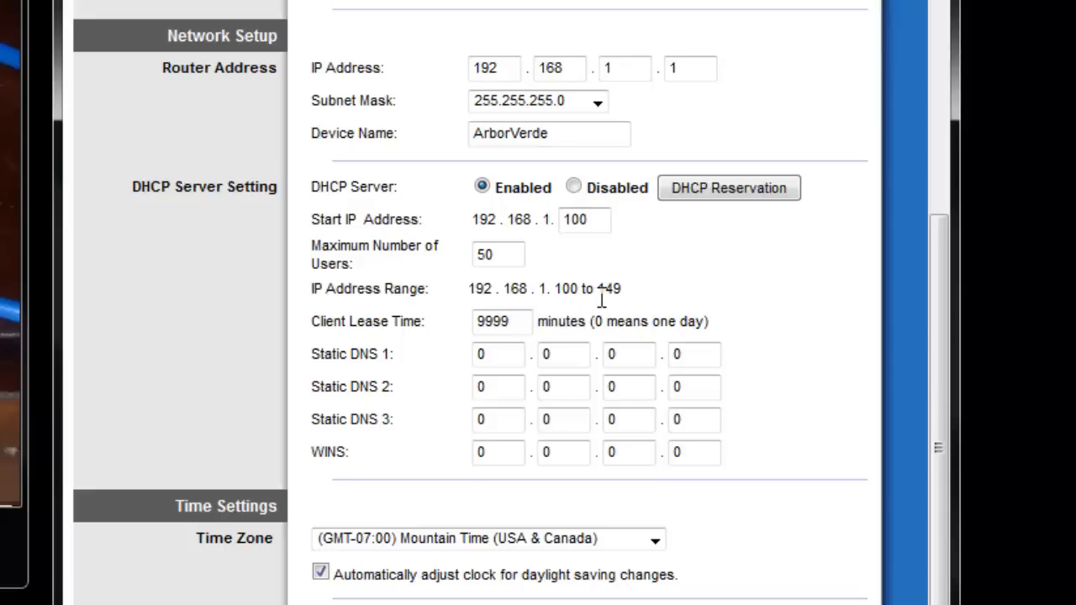
mouse_move(601, 315)
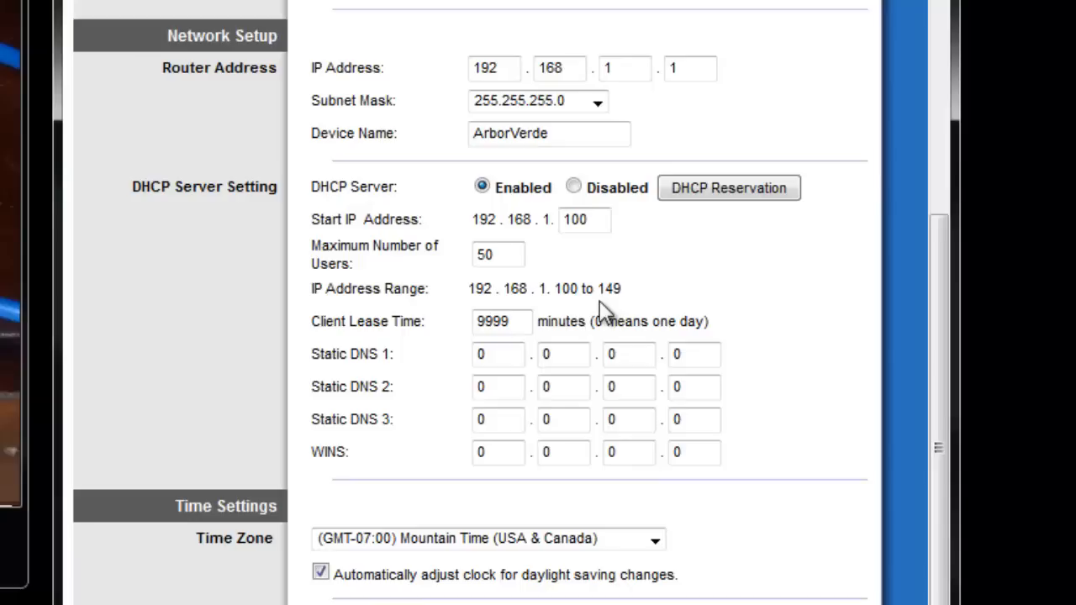
left_click(584, 219)
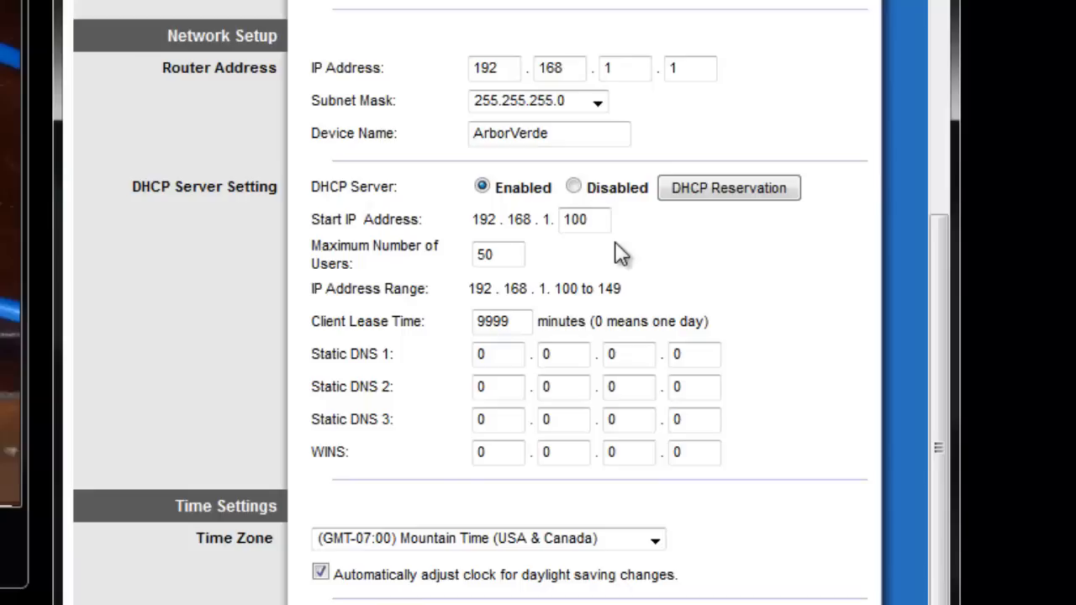
mouse_move(608, 261)
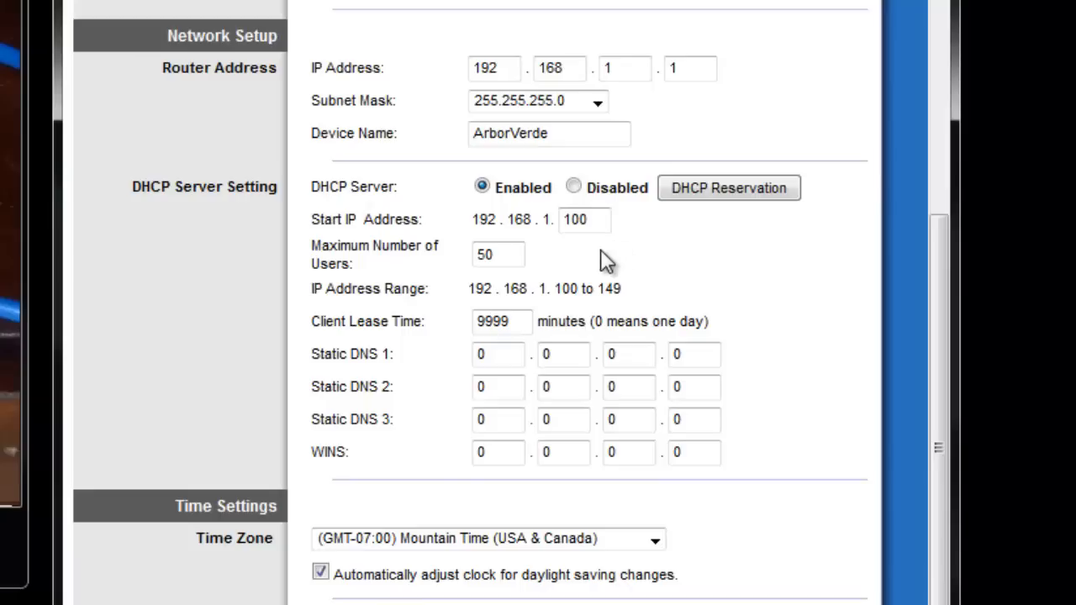
mouse_move(472, 220)
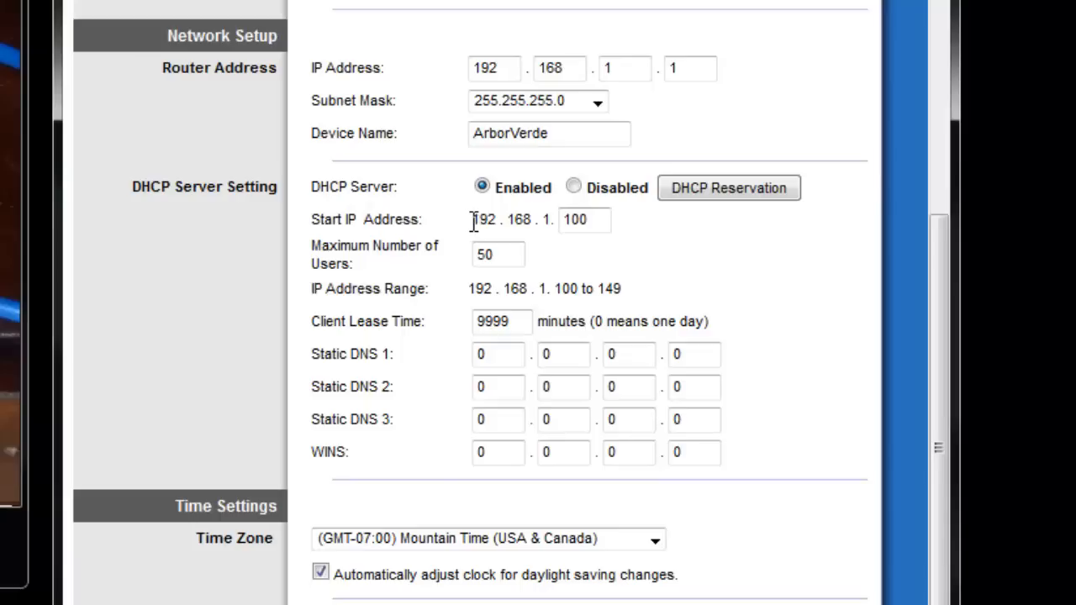
double_click(512, 219)
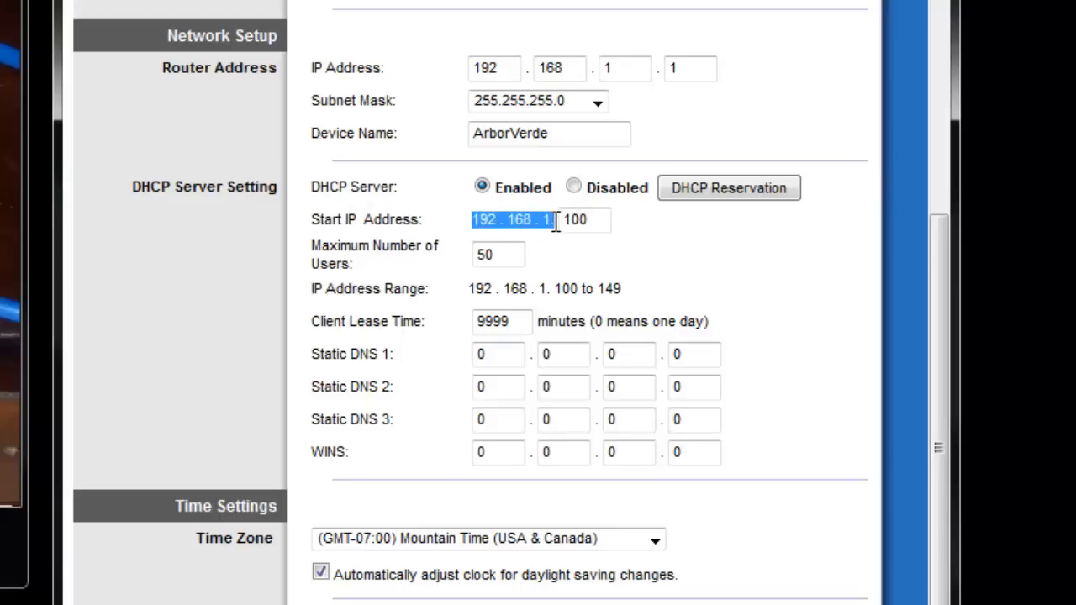
mouse_move(550, 254)
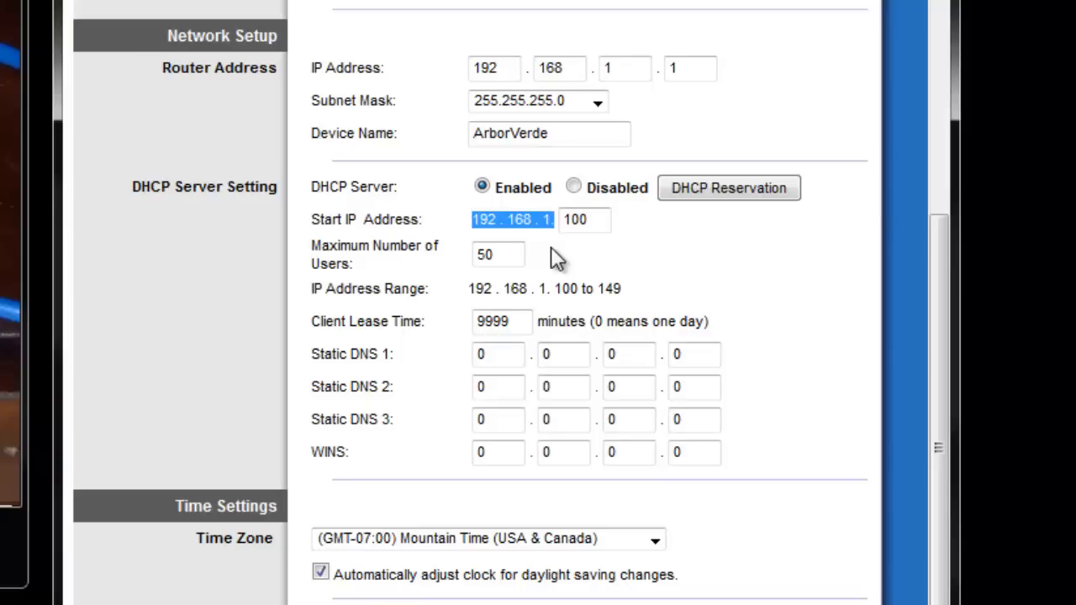
mouse_move(539, 240)
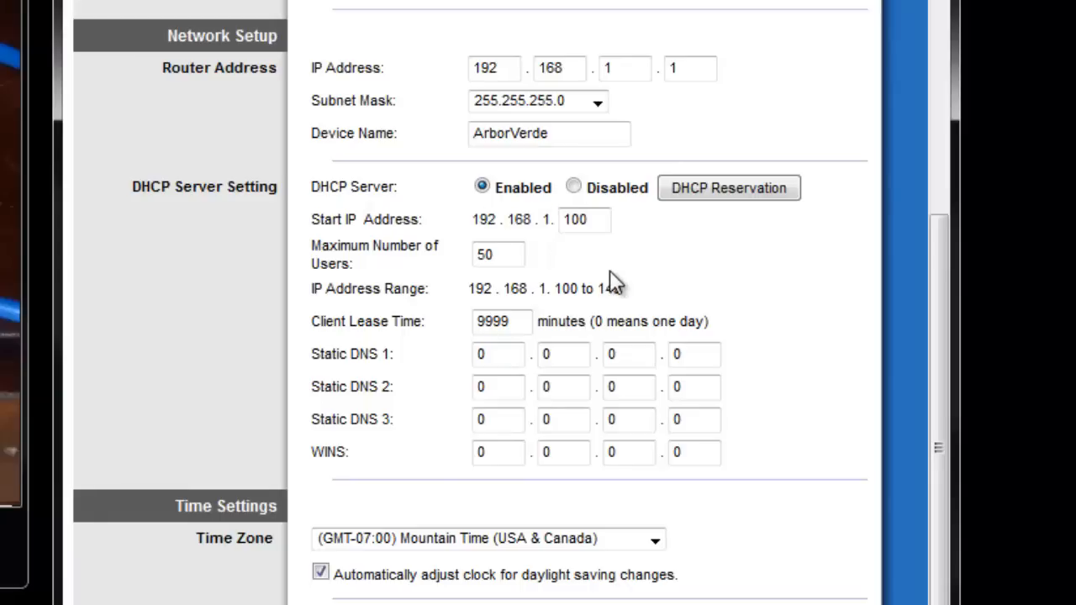
mouse_move(612, 298)
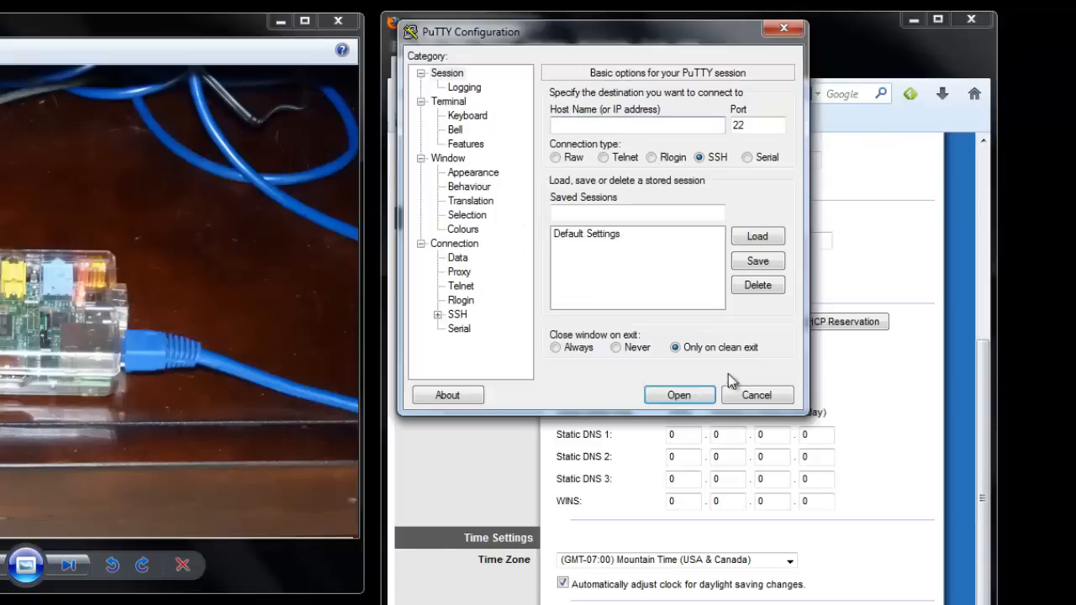
Enter 192.168.1.131 as the PuTTY host name for the Raspberry Pi
left_click(636, 124)
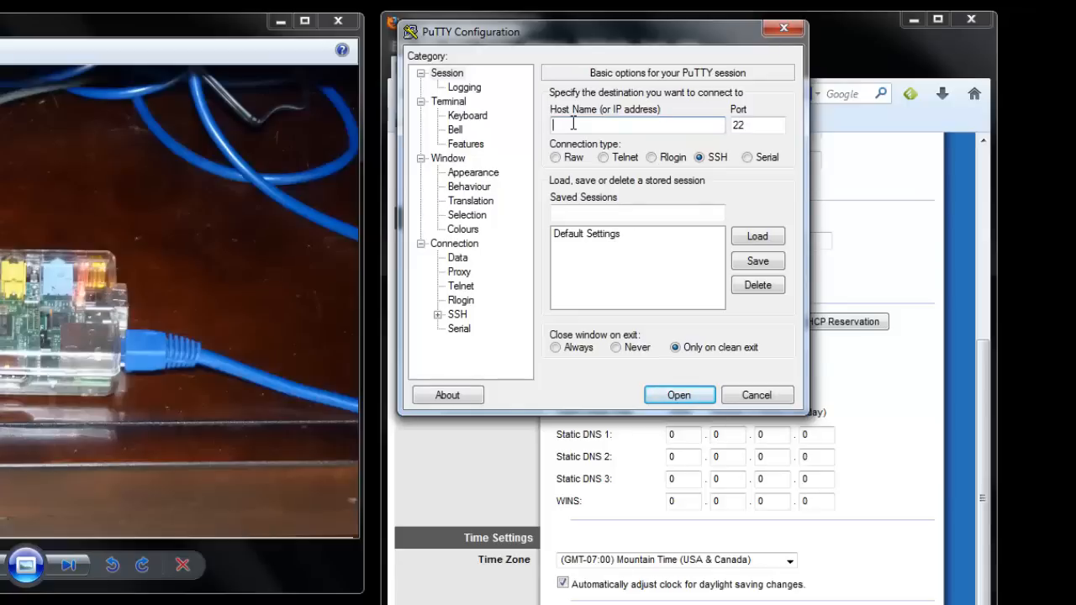
type("192.168.1.131")
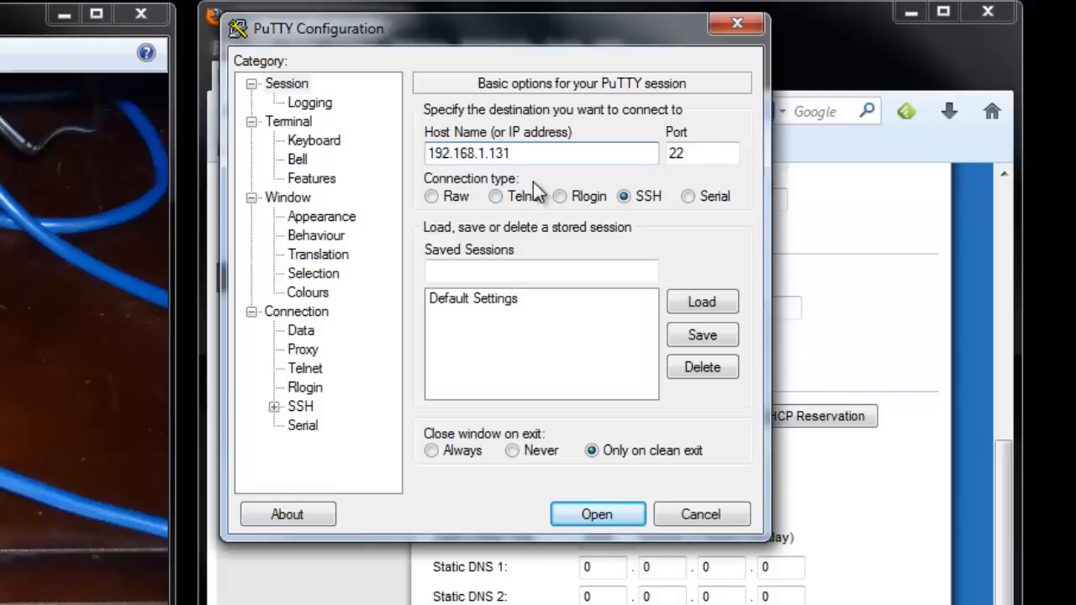
mouse_move(525, 183)
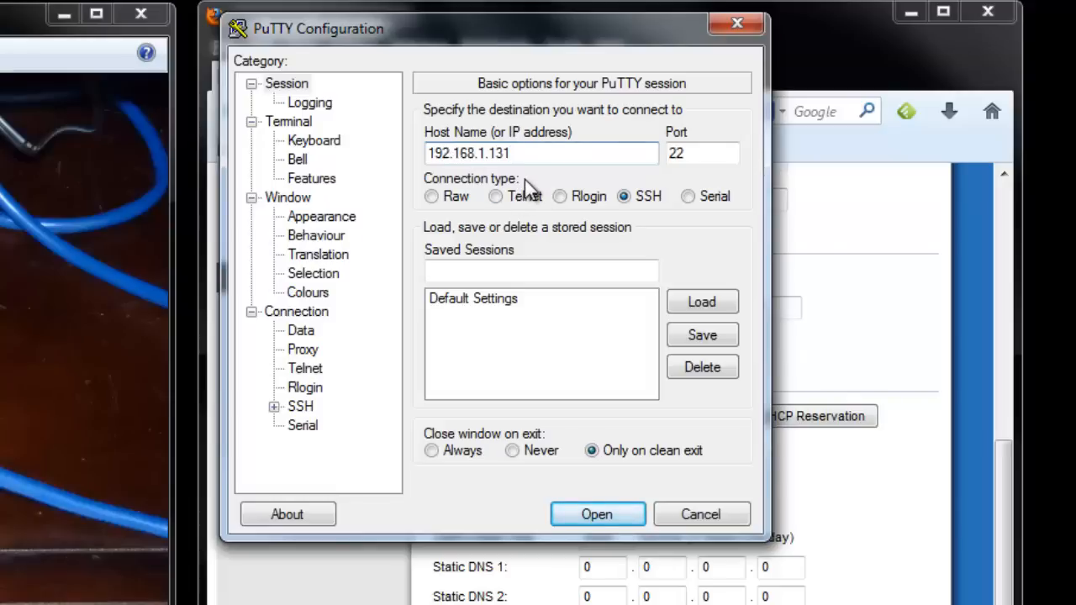
mouse_move(134, 258)
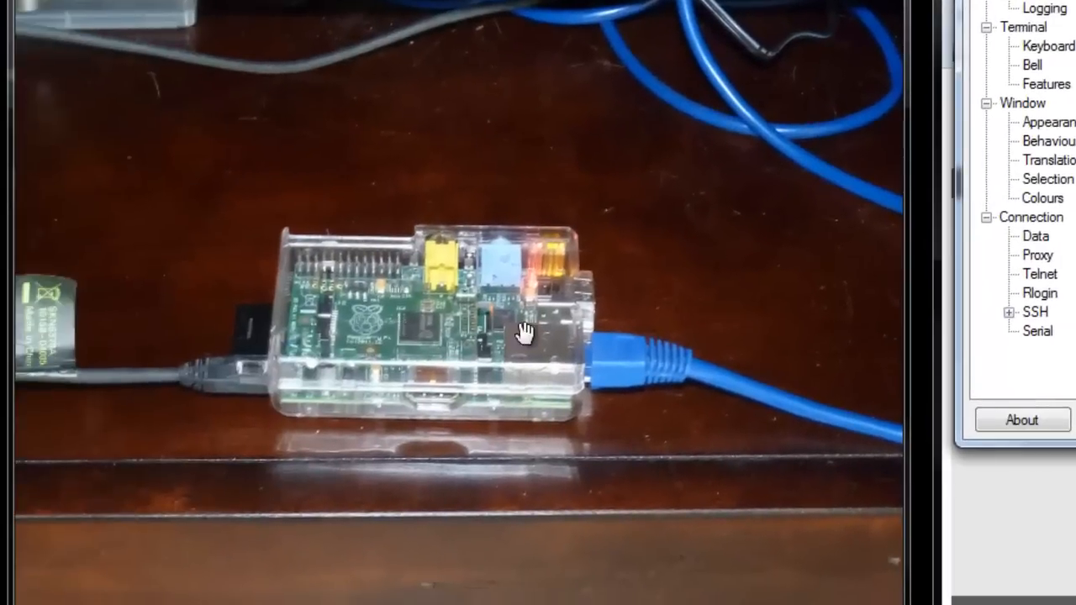
mouse_move(613, 357)
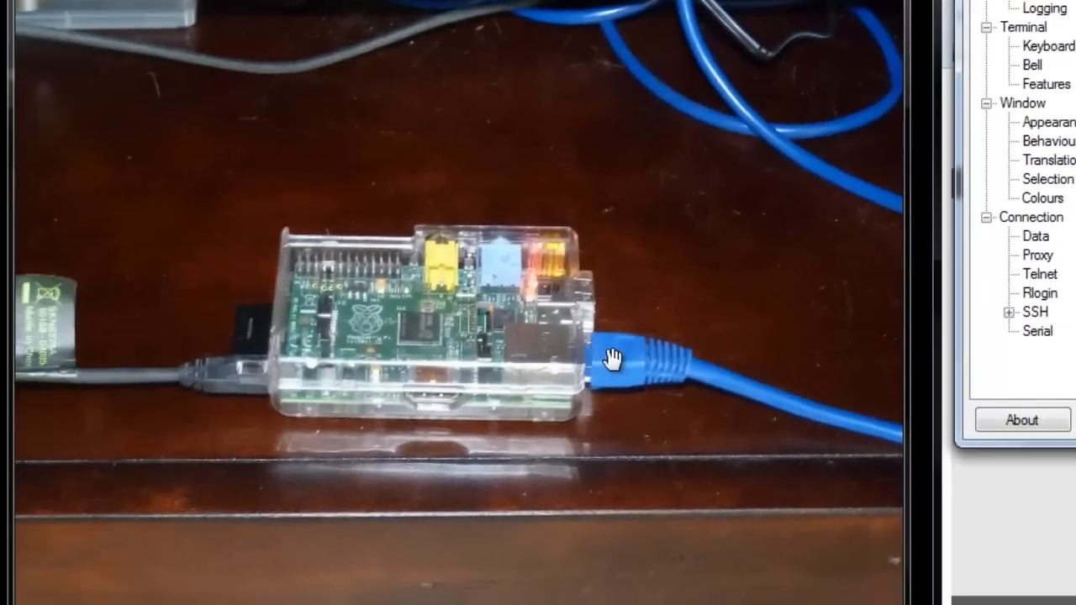
mouse_move(242, 385)
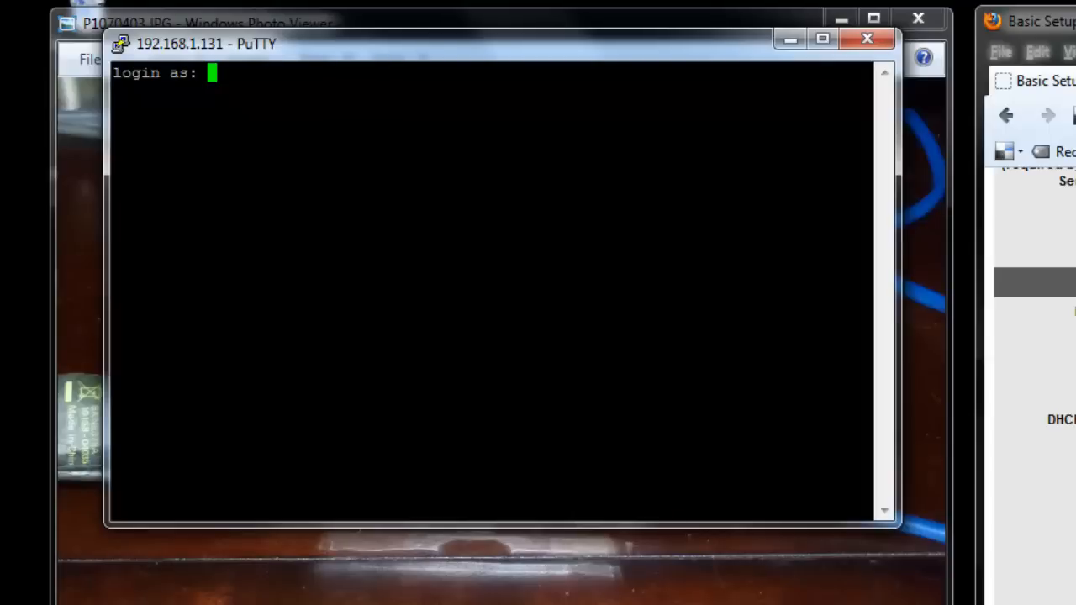
Log in to the Pi with username pi and its password
type("pi")
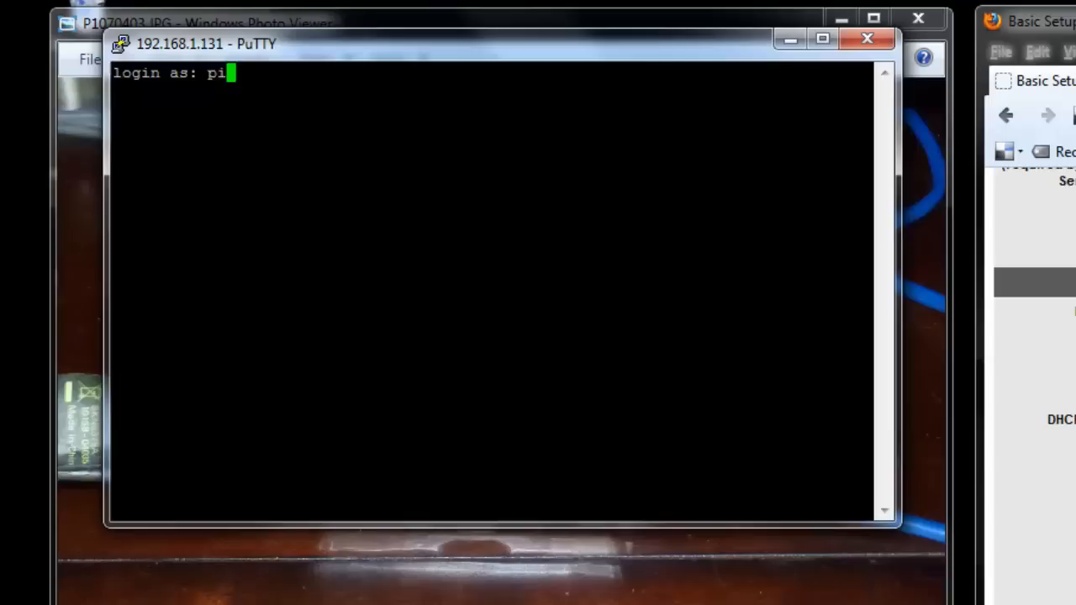
key("Return")
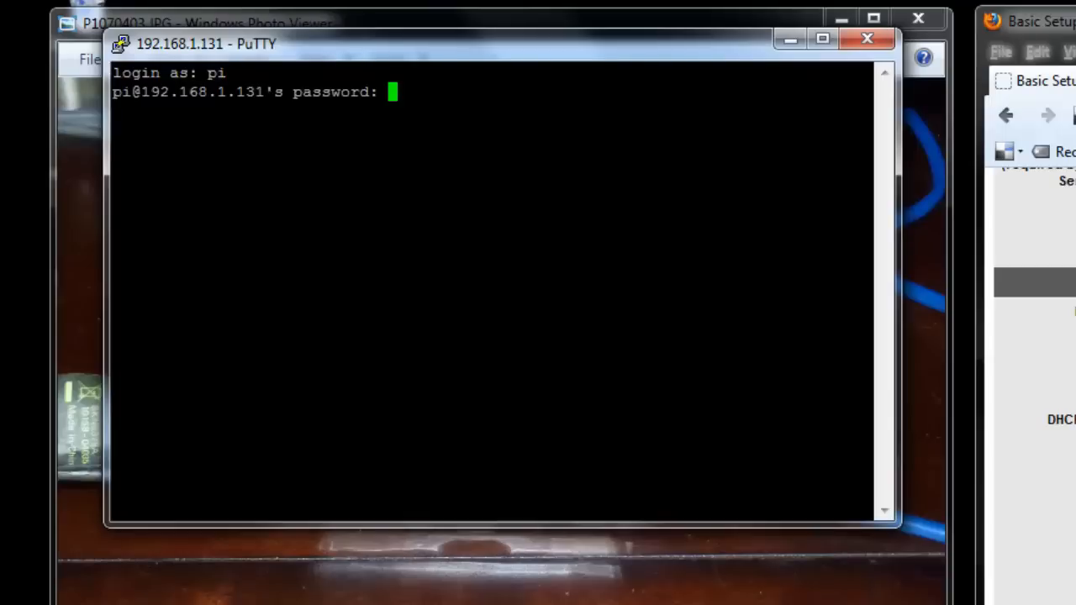
key("Return")
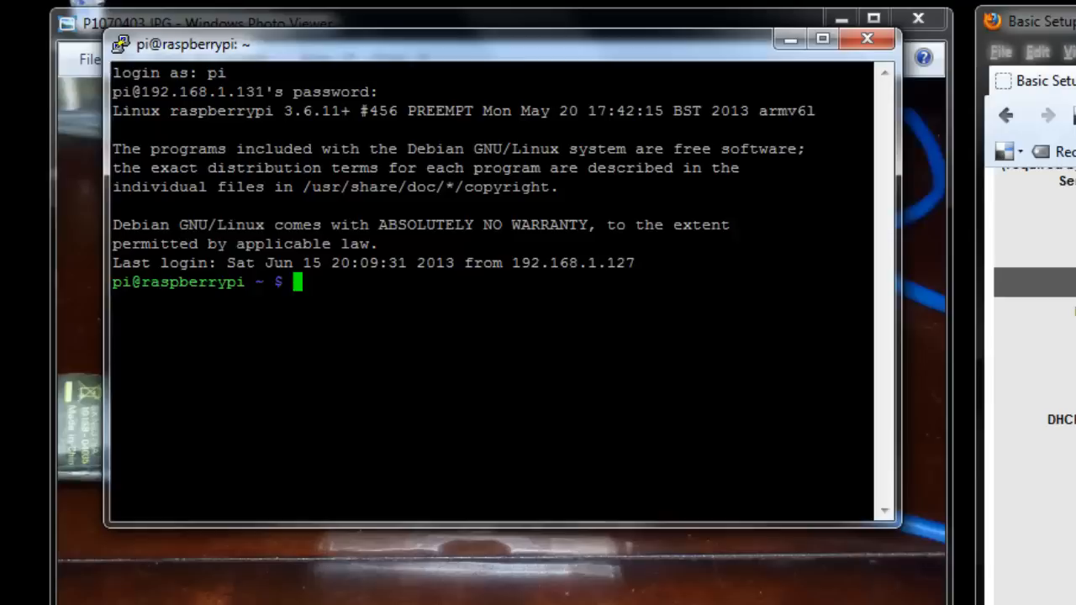
Run ifconfig to confirm eth0 at 192.168.1.131, then clear the terminal
type("ifconfig")
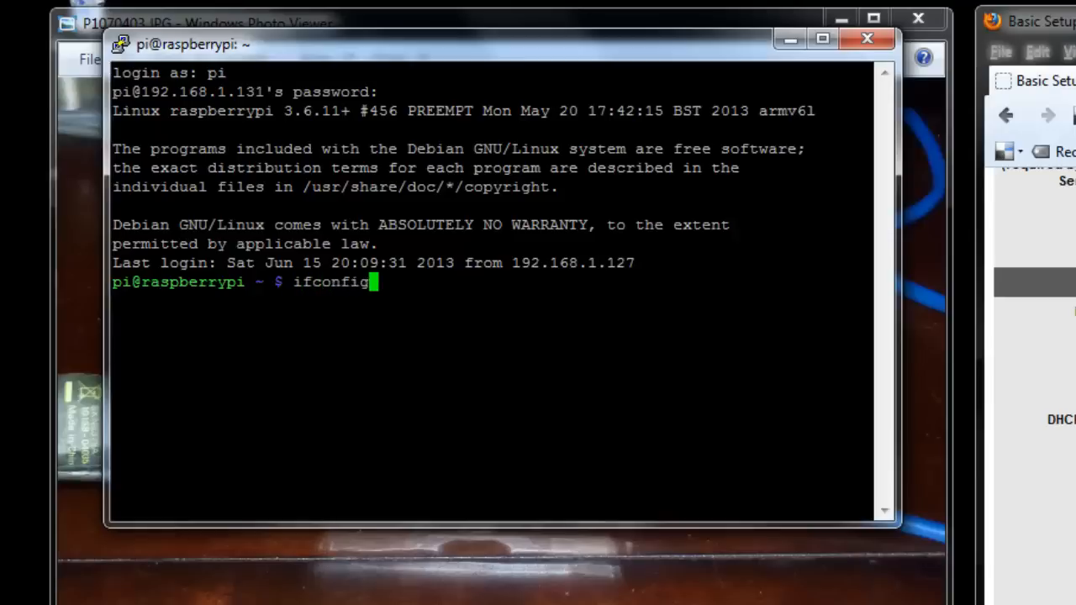
key("Return")
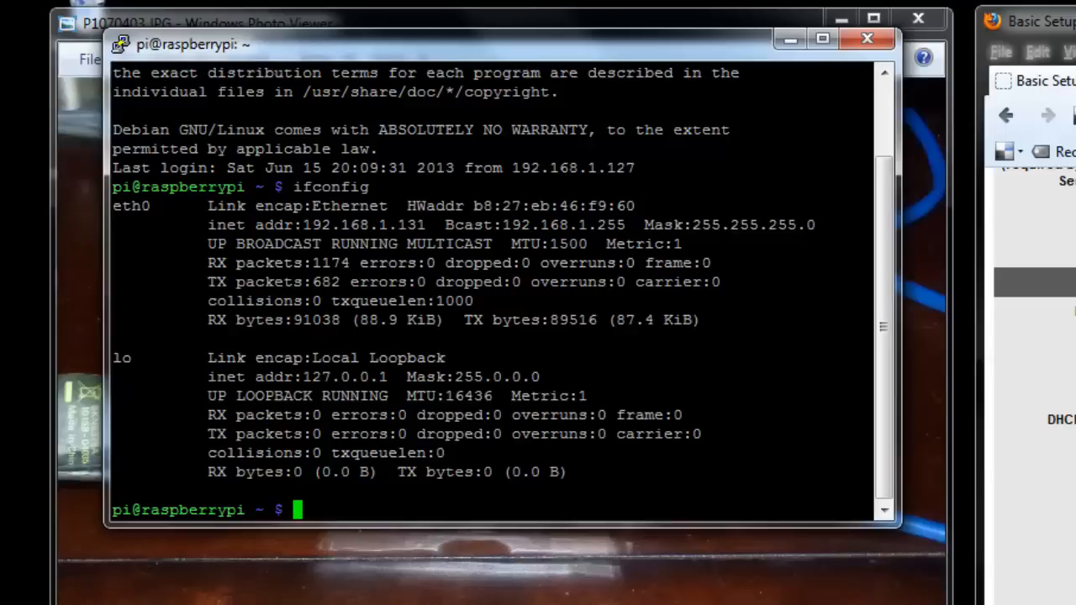
type("cle")
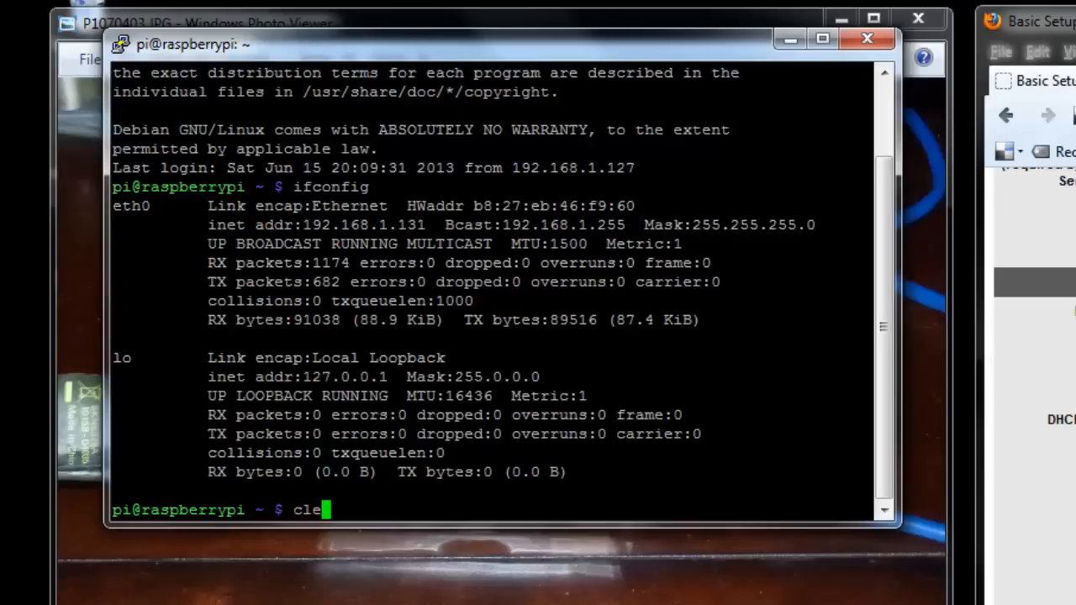
key("Return")
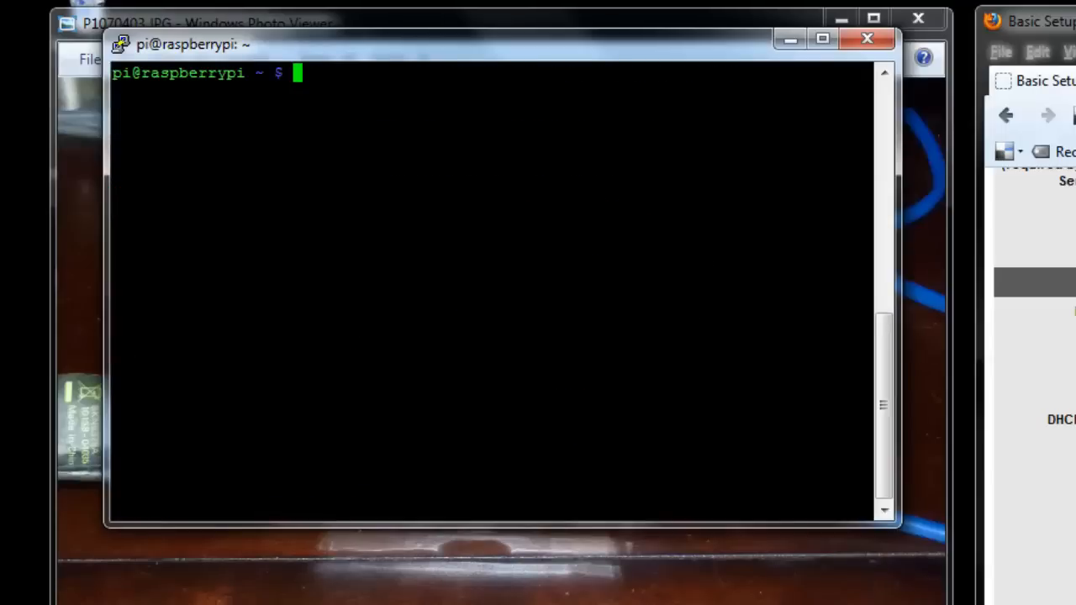
Run sudo nano /etc/network/interfaces to edit the Pi's network configuration
type("sudo n")
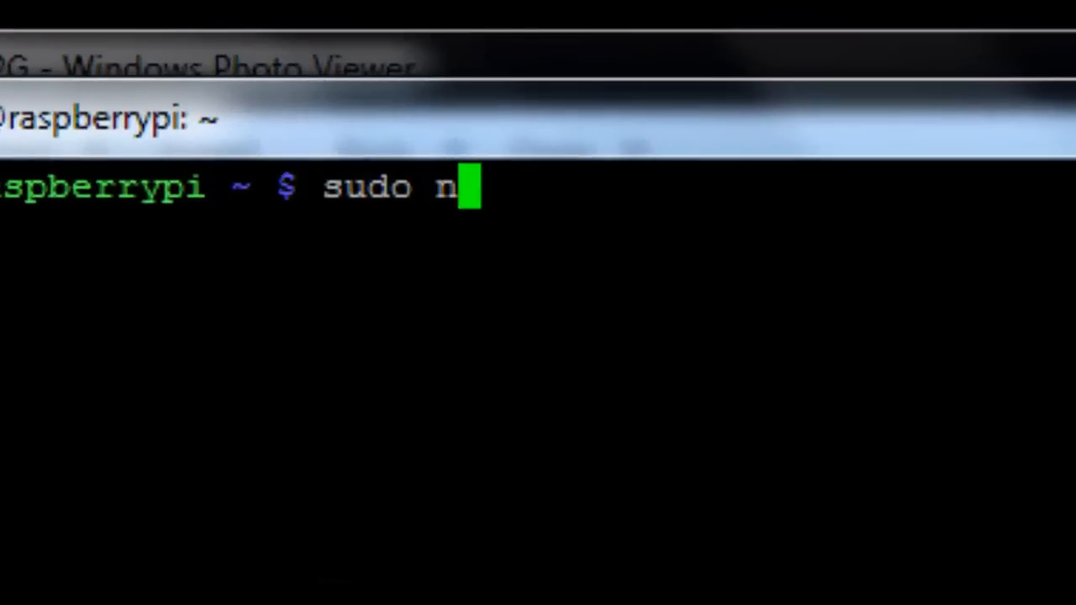
type("ano")
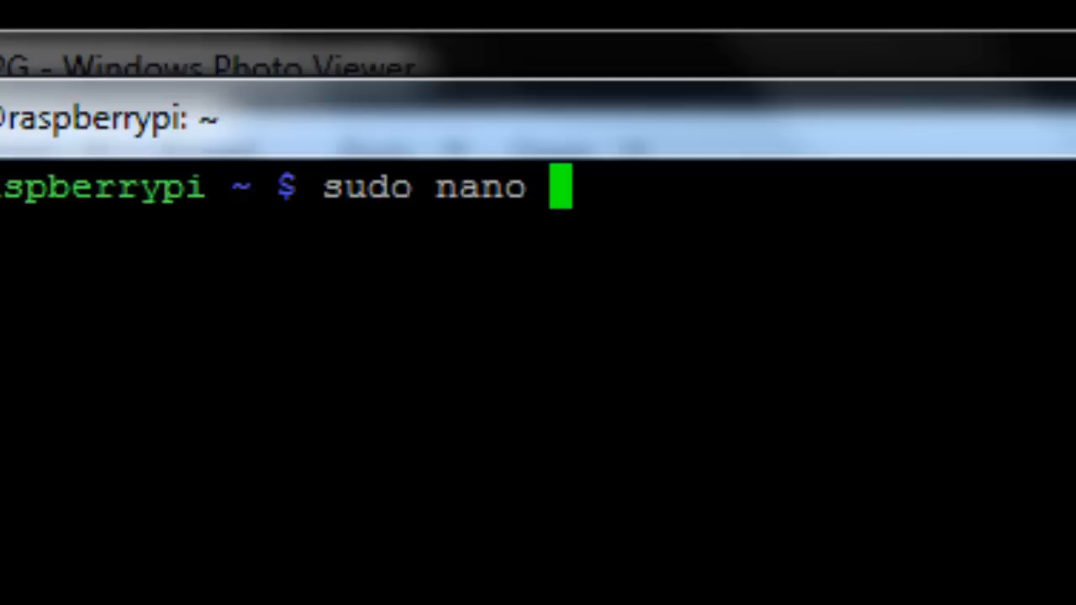
type("/etc")
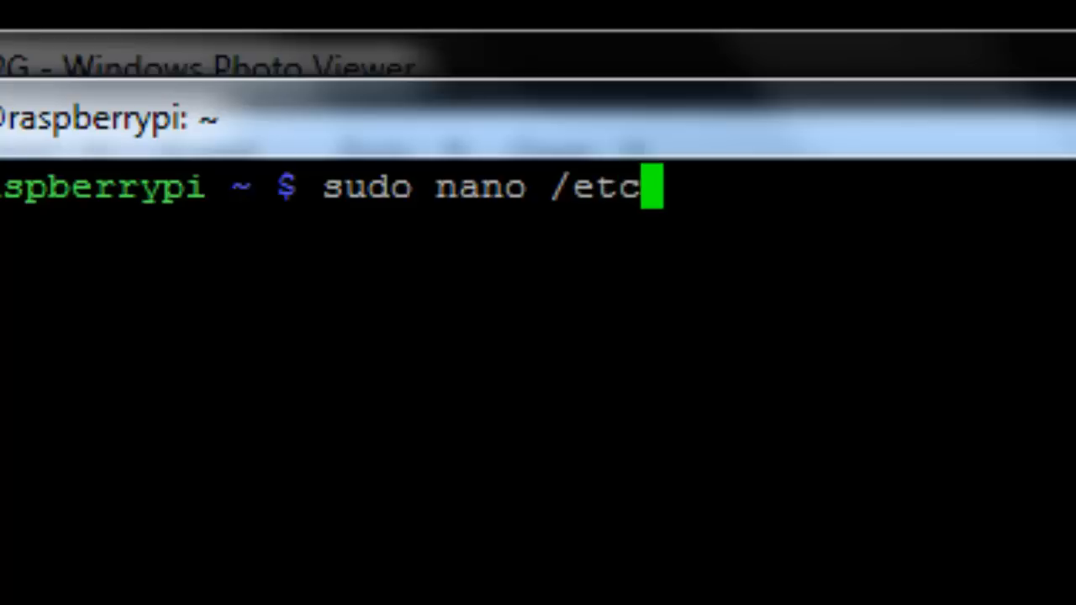
type("/net")
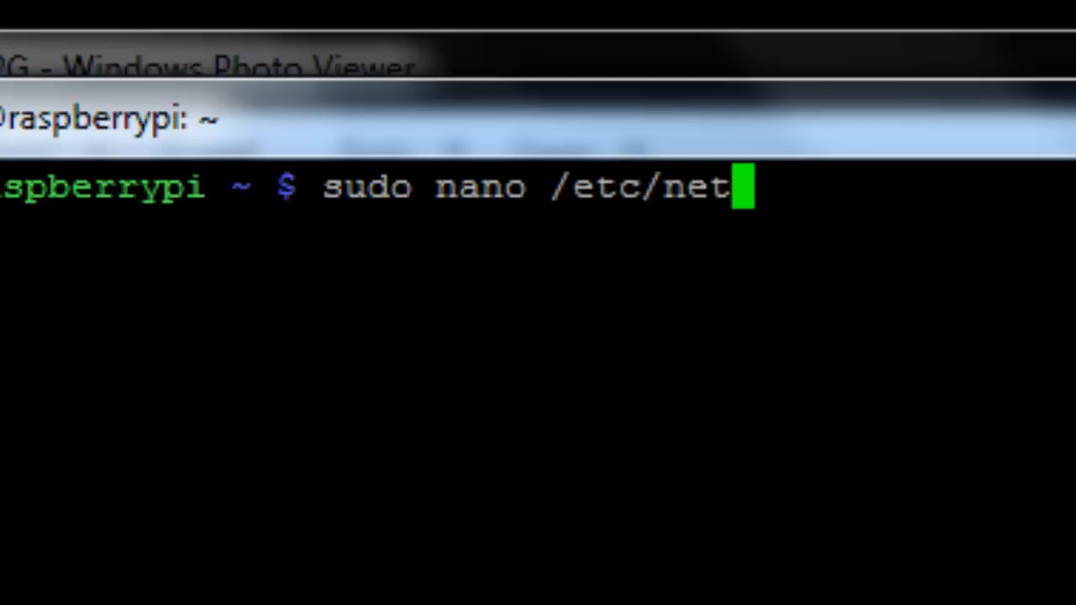
type("work")
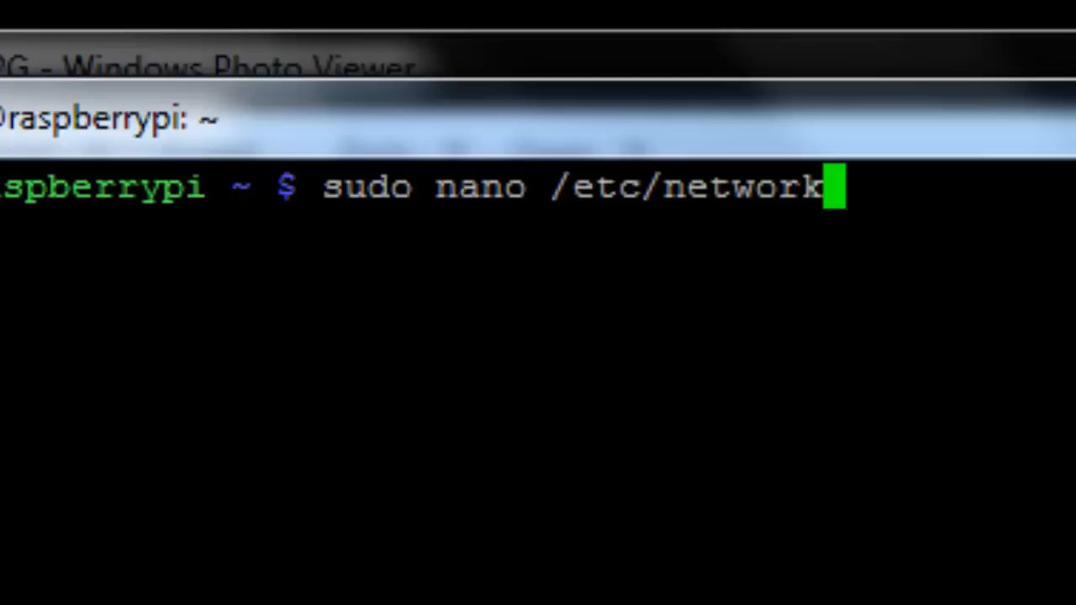
type("/in")
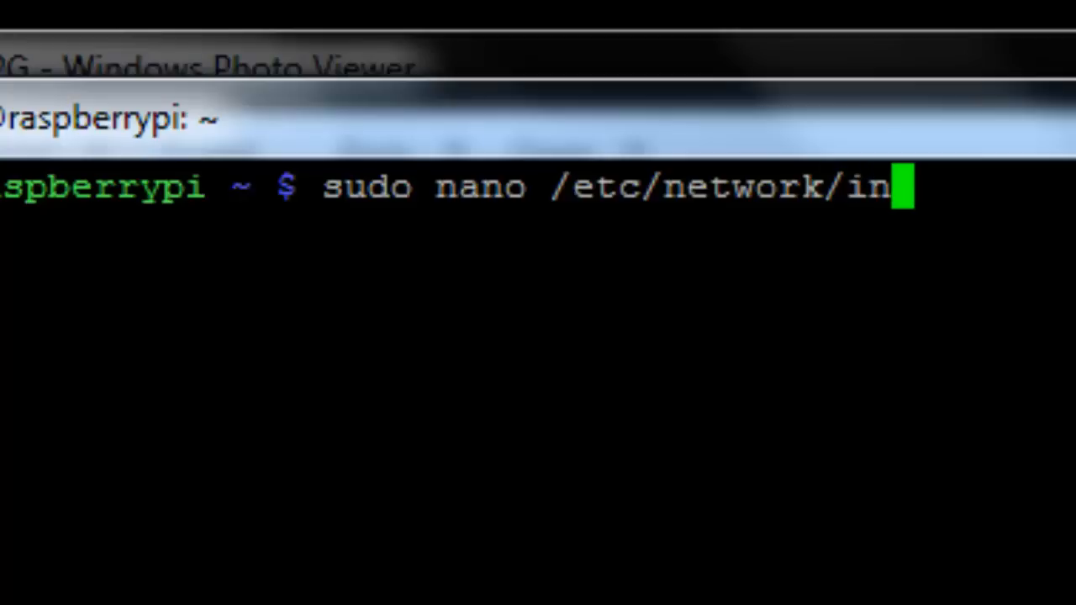
type("terface")
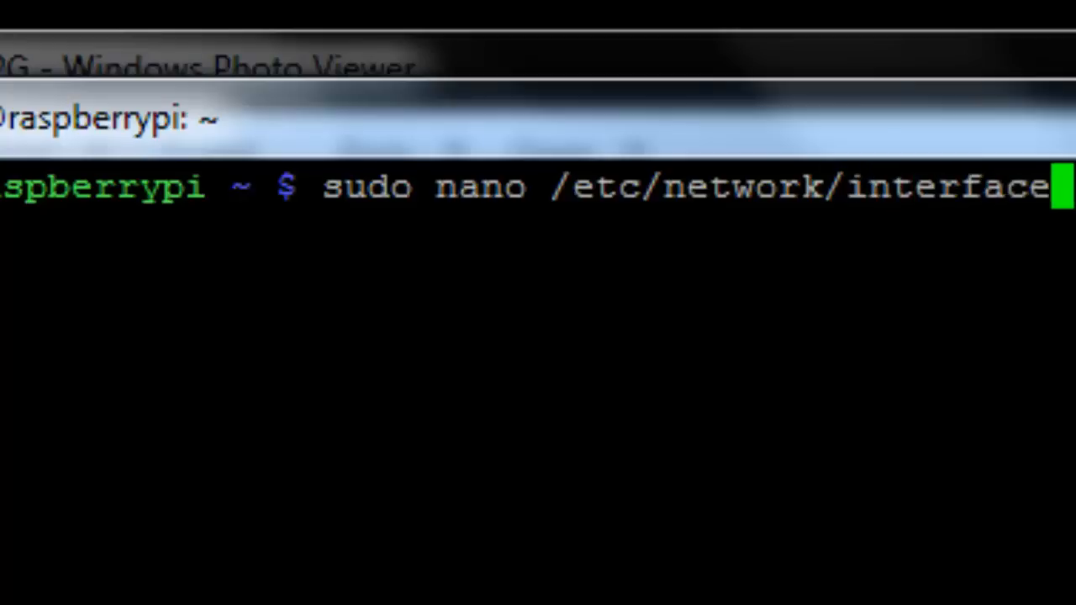
key("Return")
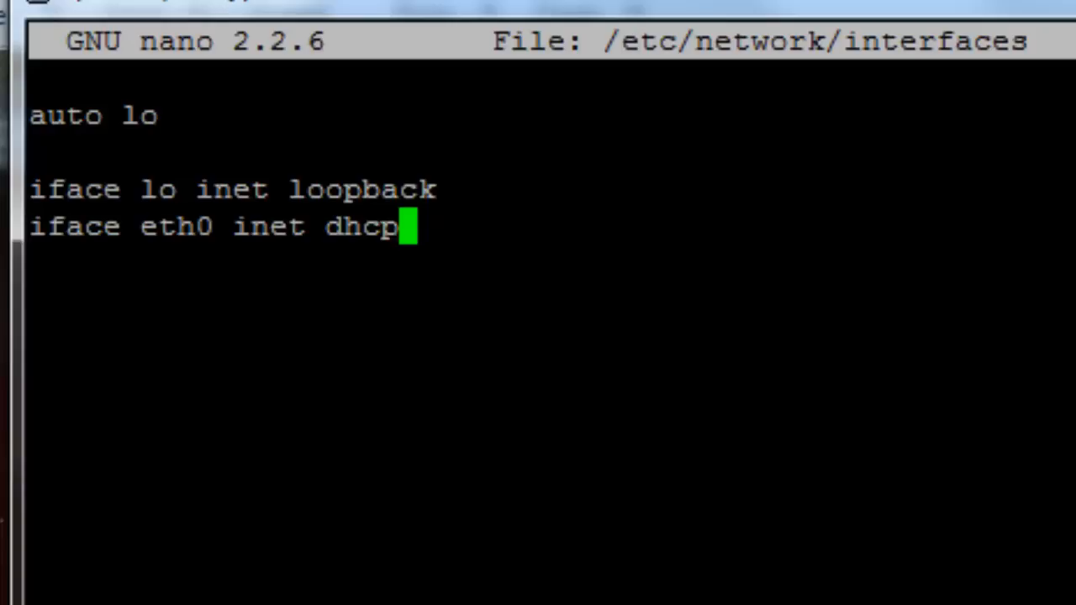
Change eth0 from dhcp to static and add the line address 192.168.1.4
key("BackSpace")
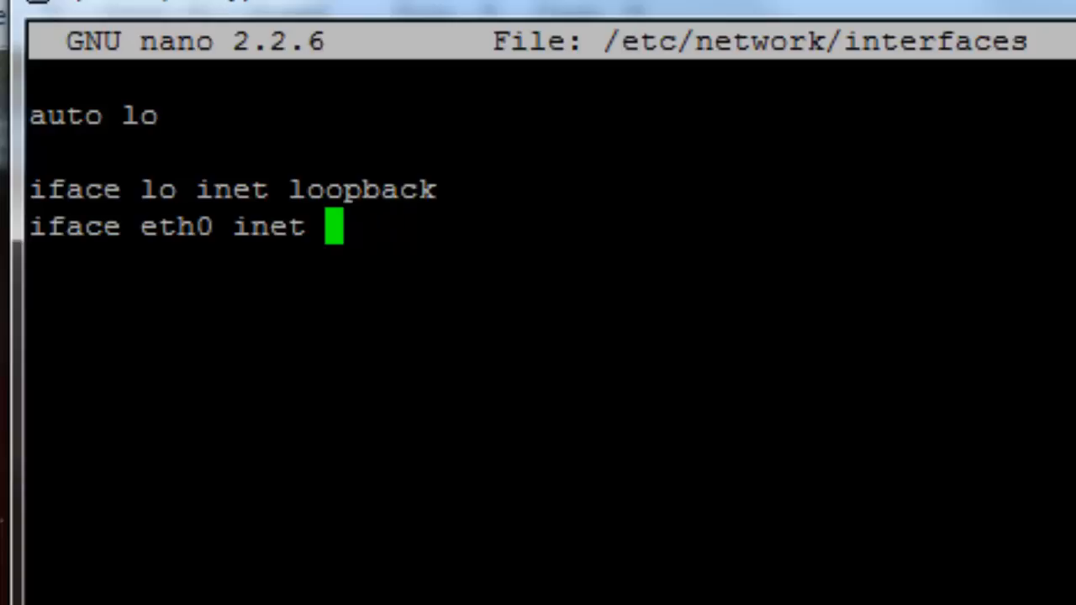
type("static")
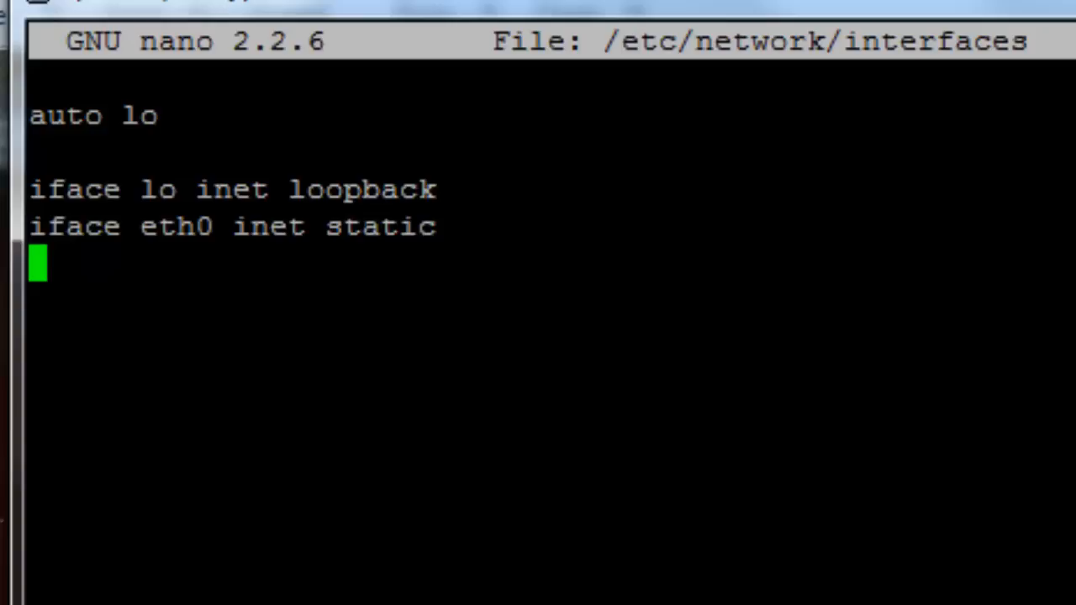
type("addre")
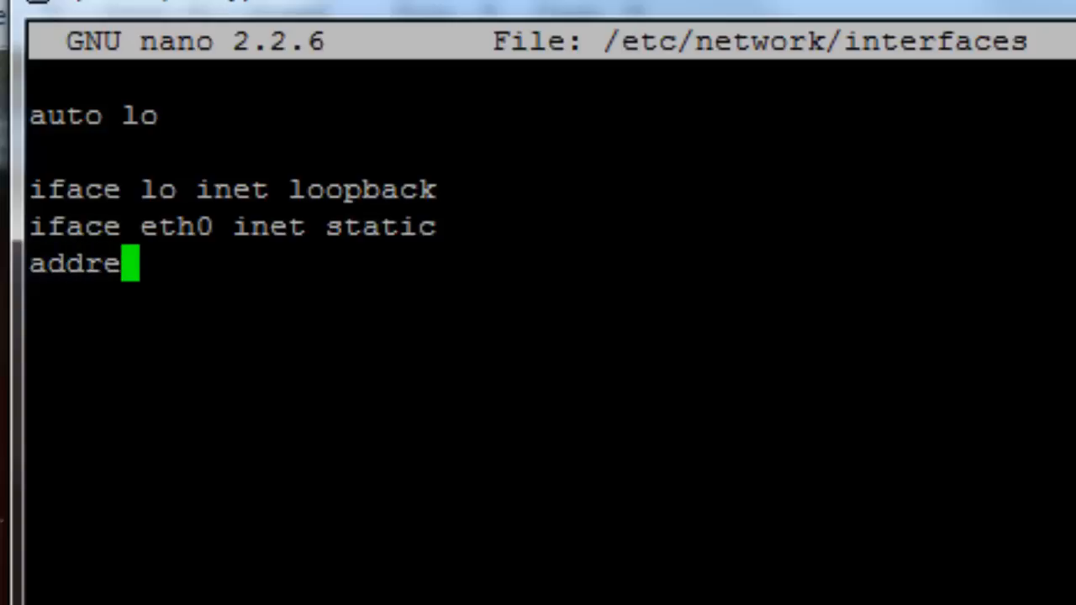
type("ss 19")
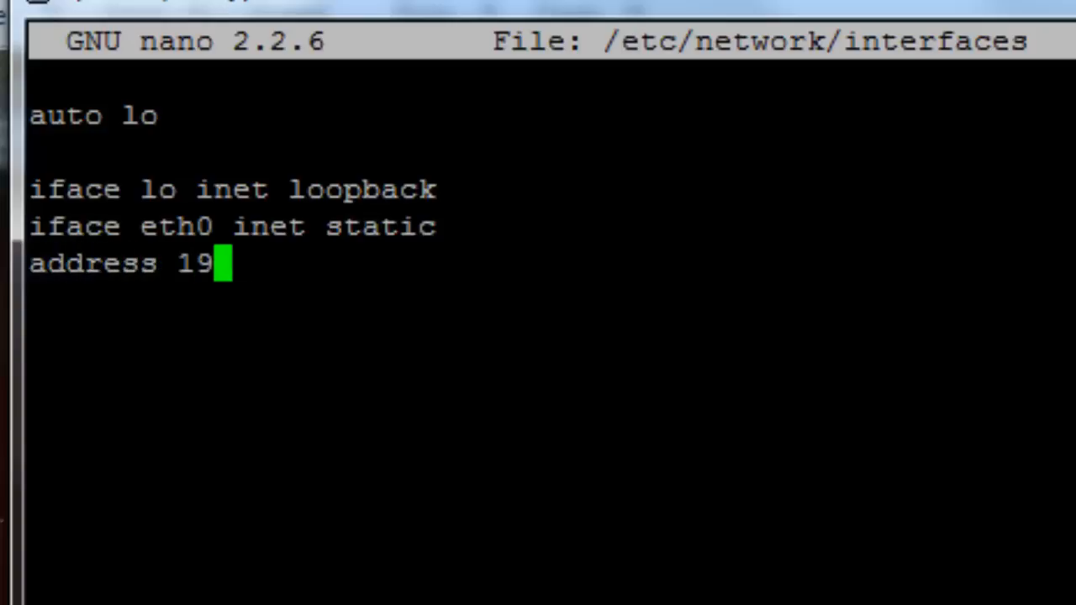
type("2.16")
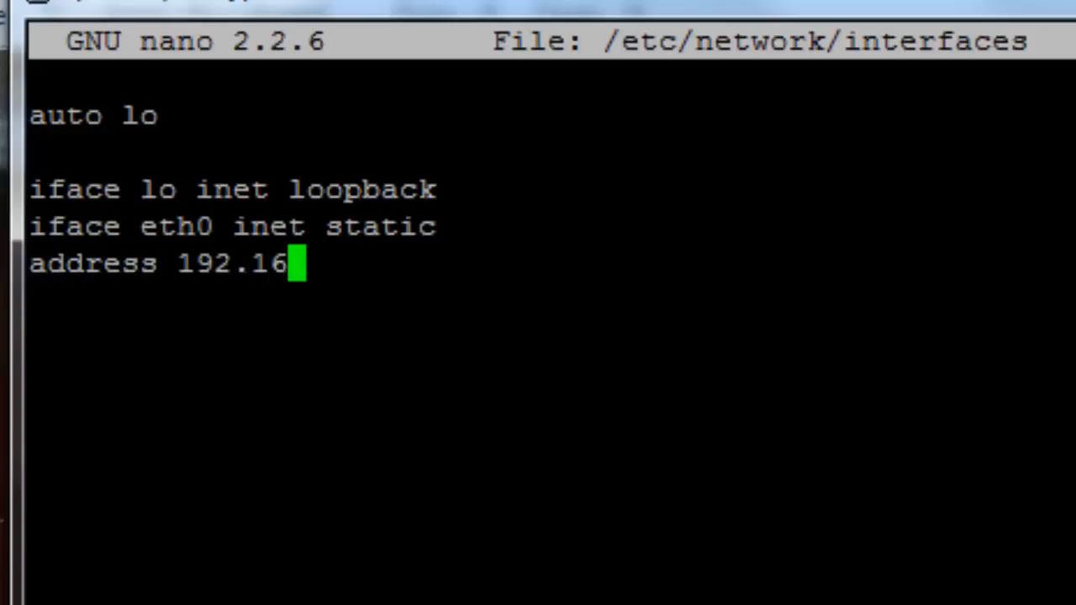
type("8.1.4")
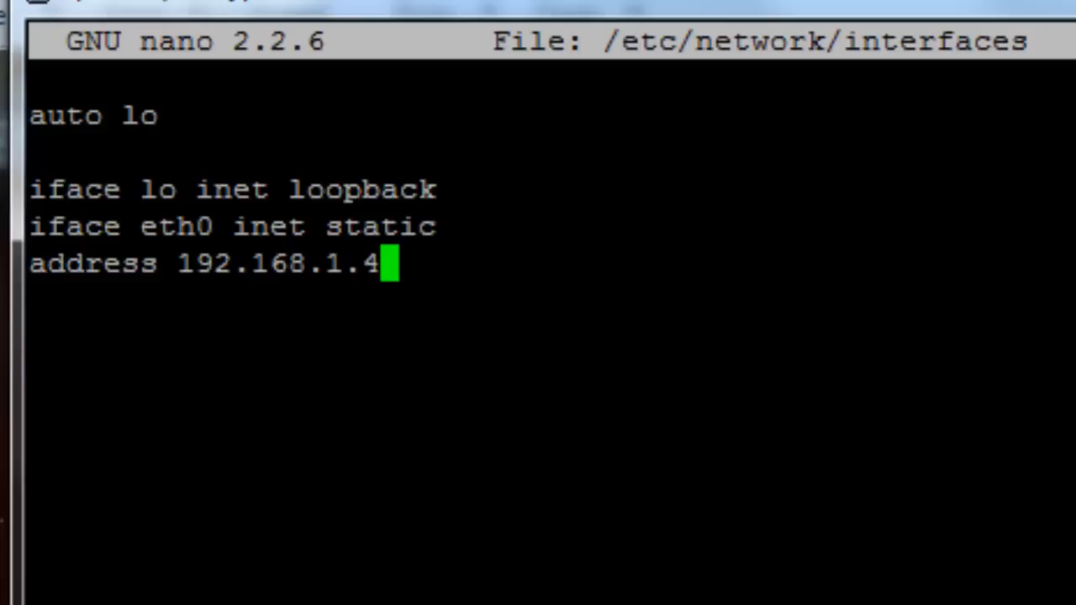
key("Return")
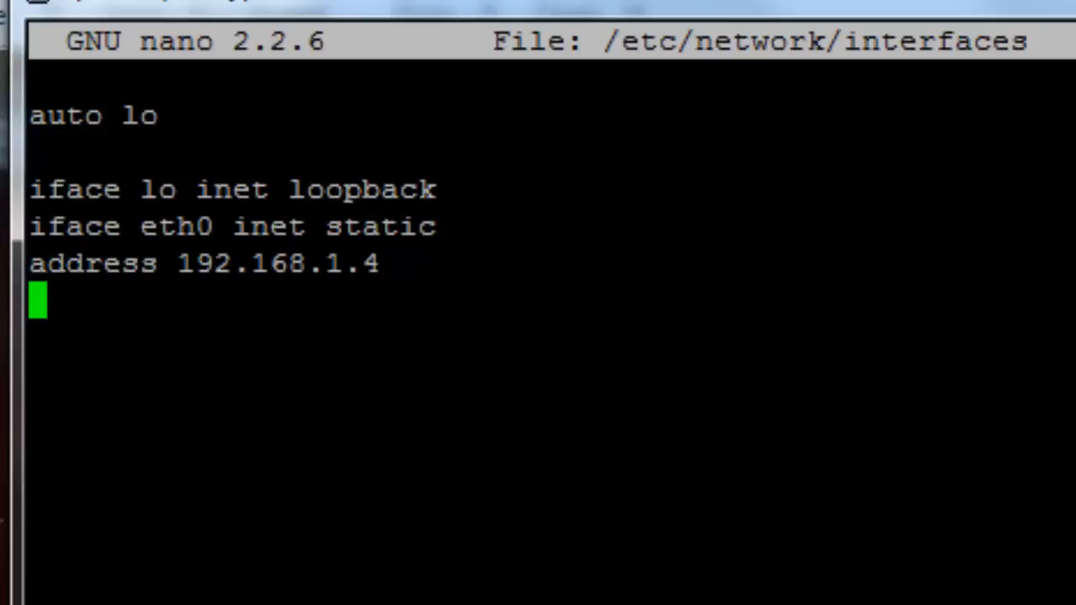
Type the line netmask 255.255.255.0 below the address
type("netmask")
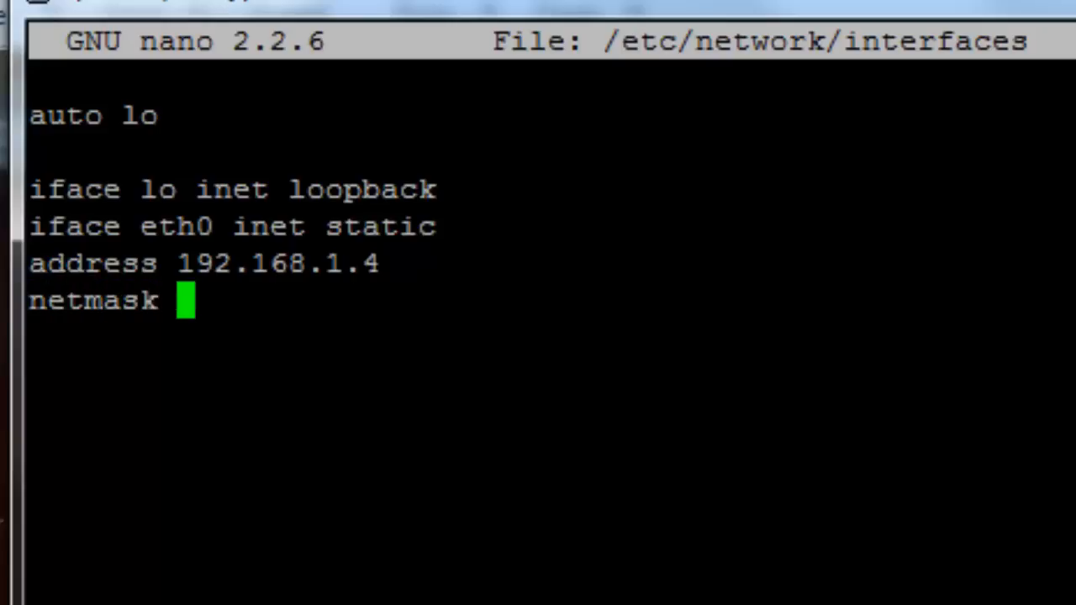
type("255")
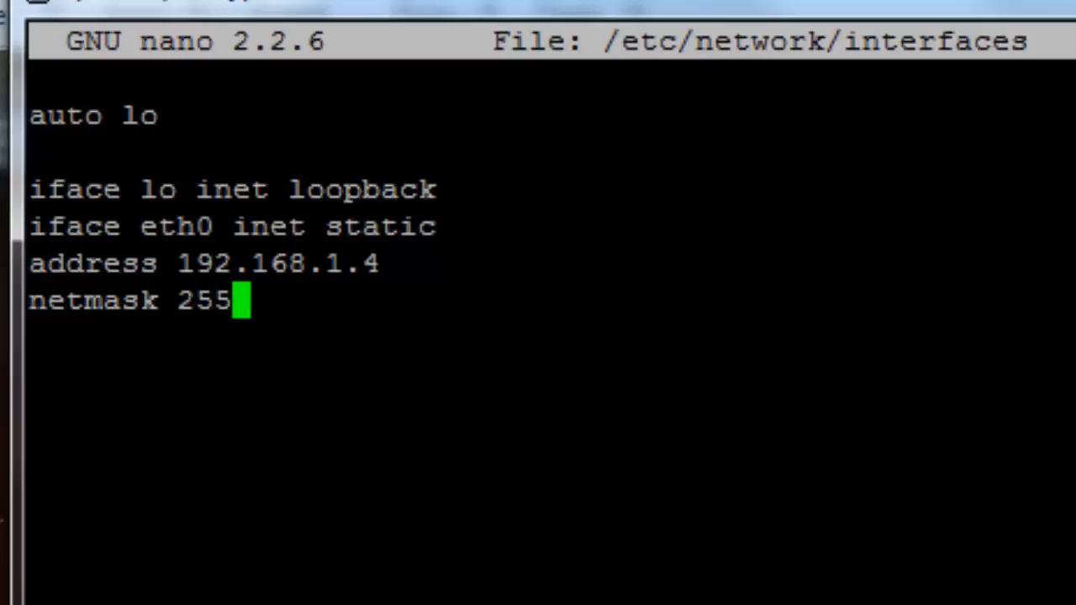
type(".255")
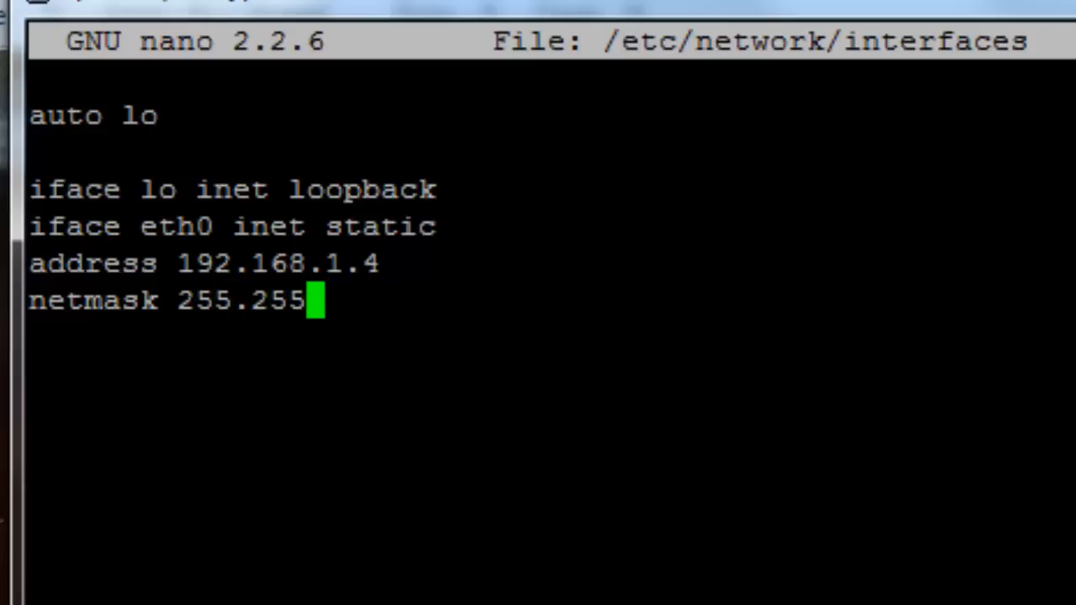
type(".255")
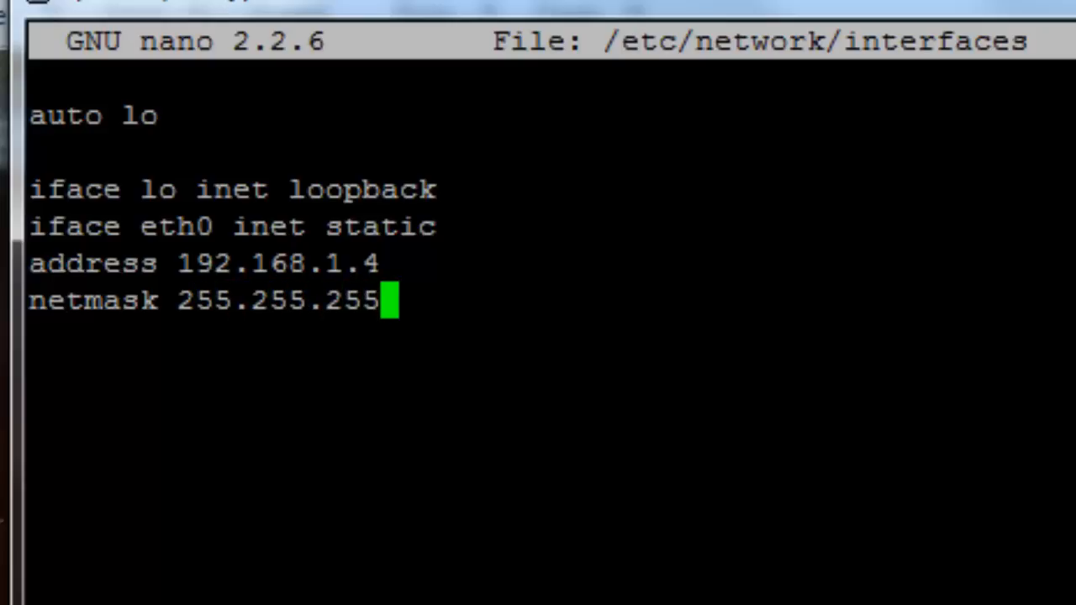
type(".0")
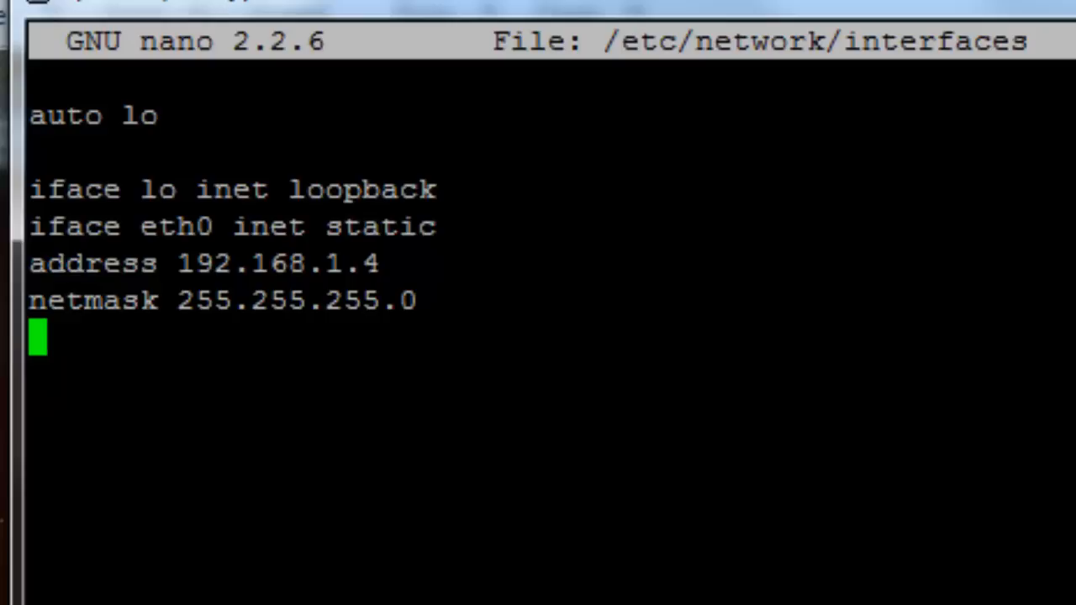
Add a gateway 192.168.1.1 line below the netmask and begin a new line
type("192")
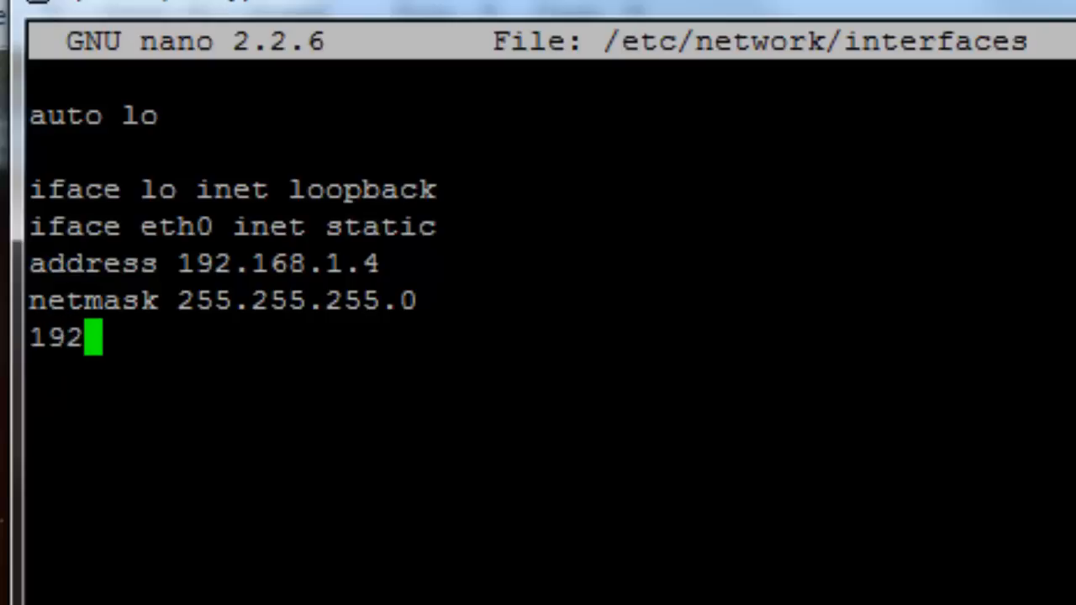
type(".168")
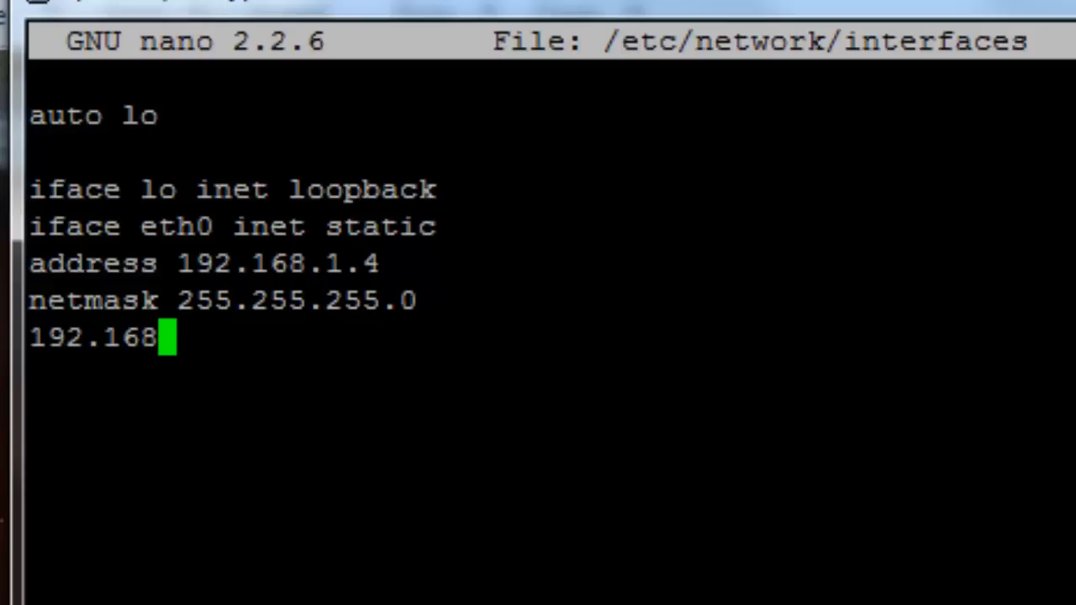
type(".1.")
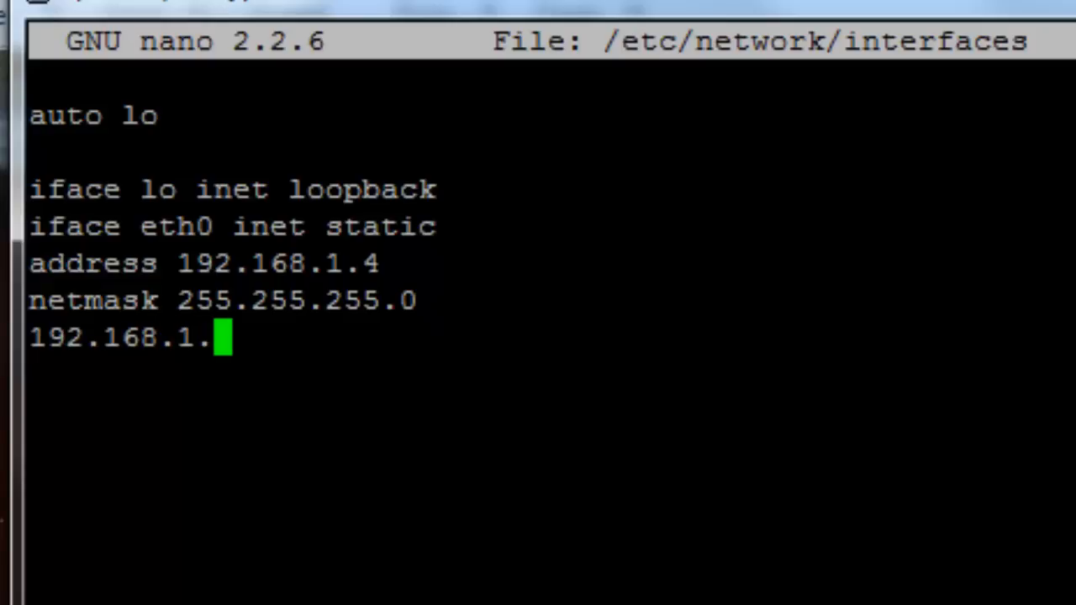
type("1")
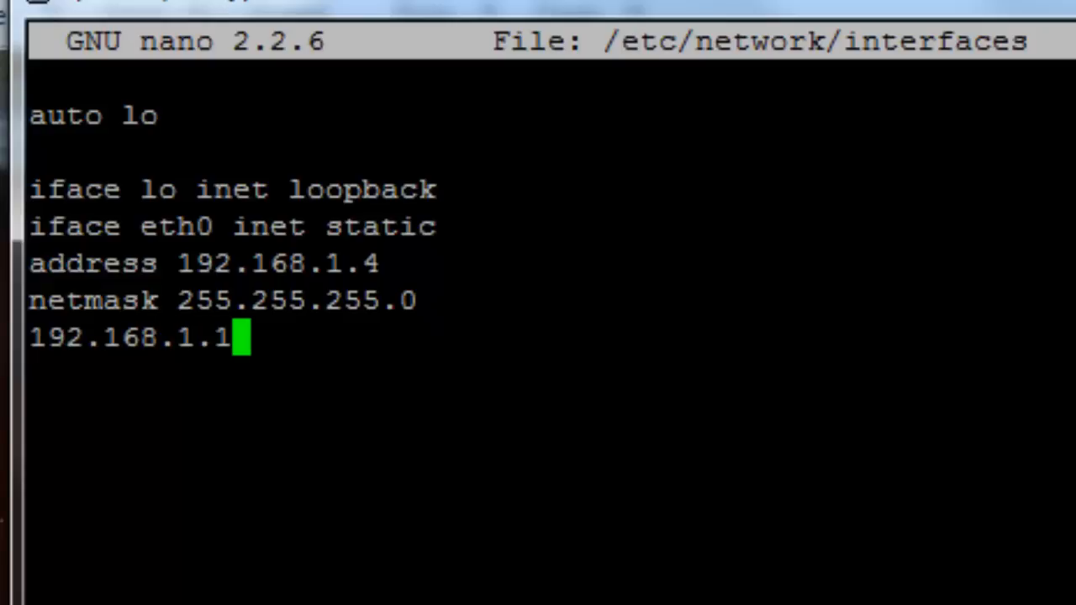
key("Left")
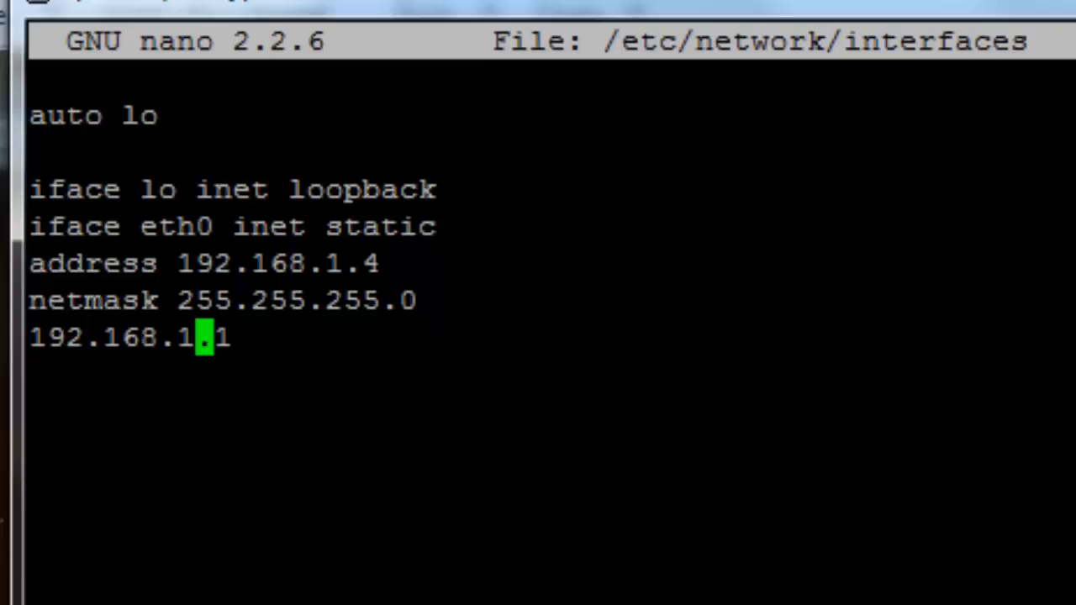
key("Home")
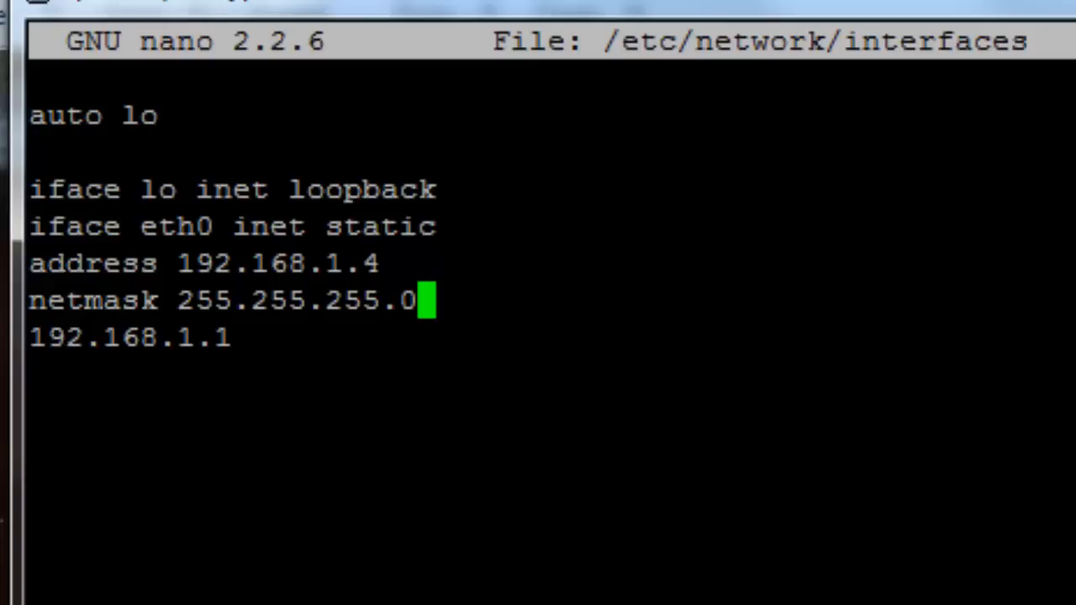
key("Left")
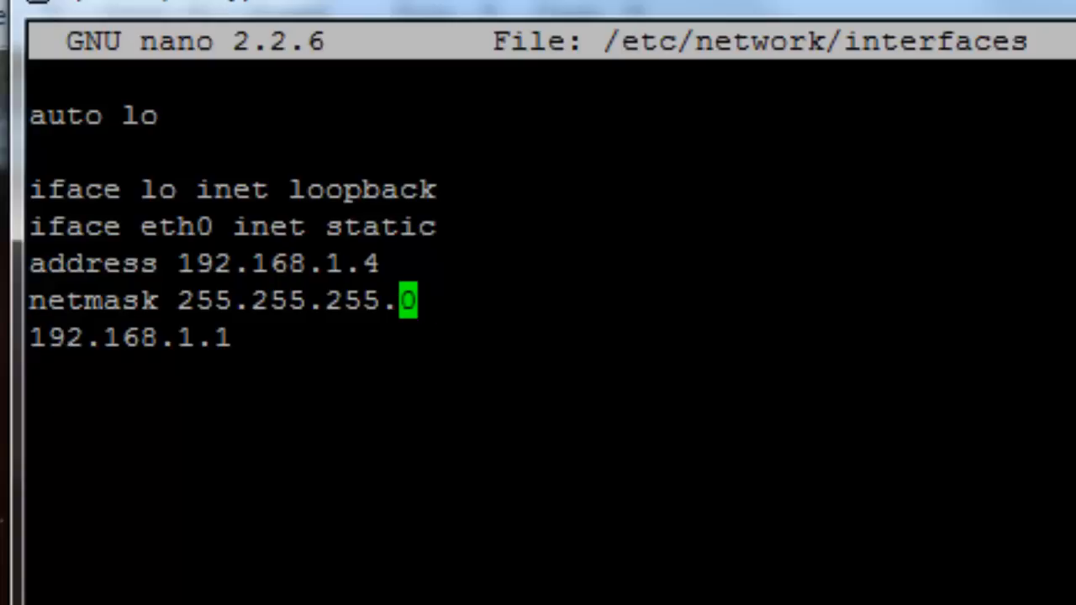
key("Down")
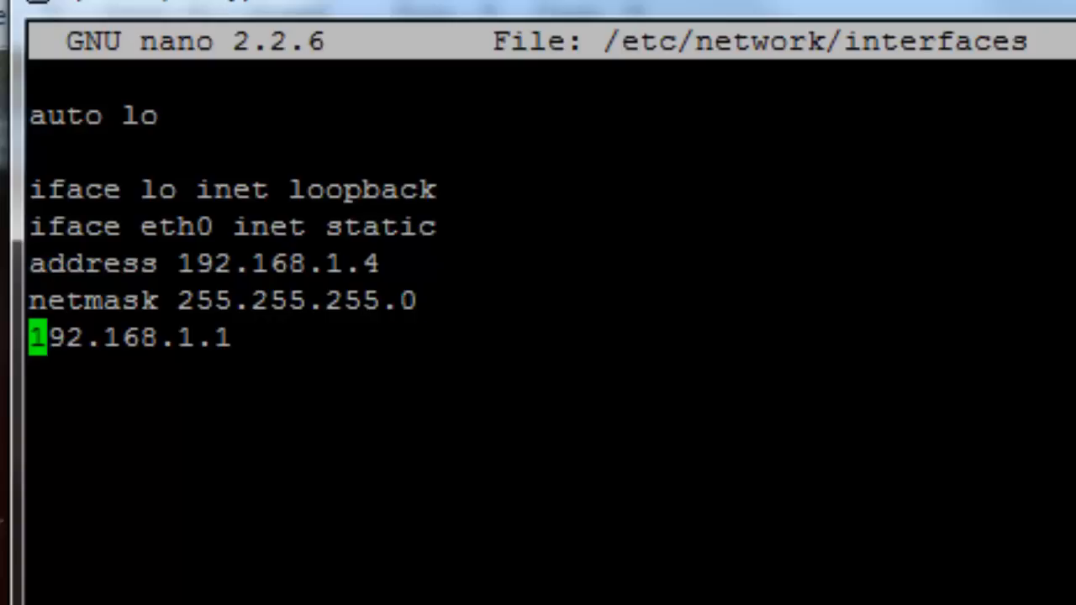
type("ga")
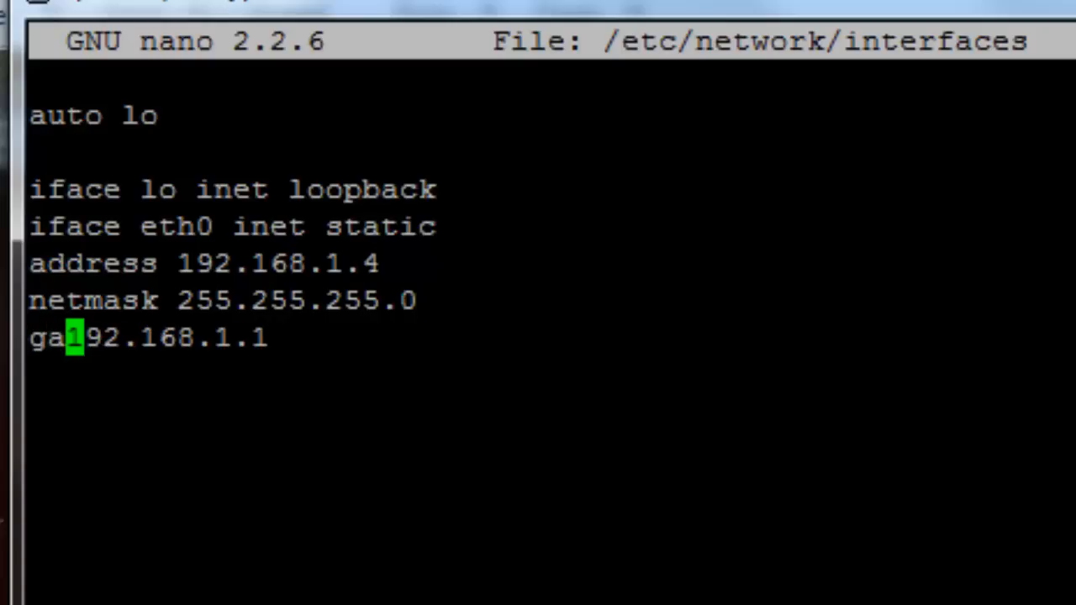
type("teway")
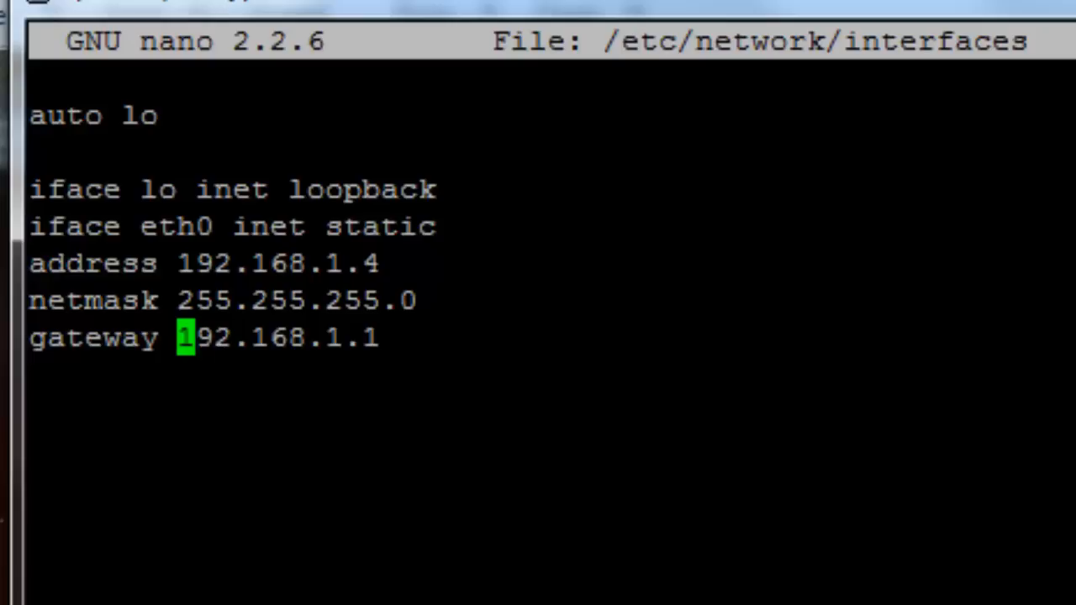
key("End")
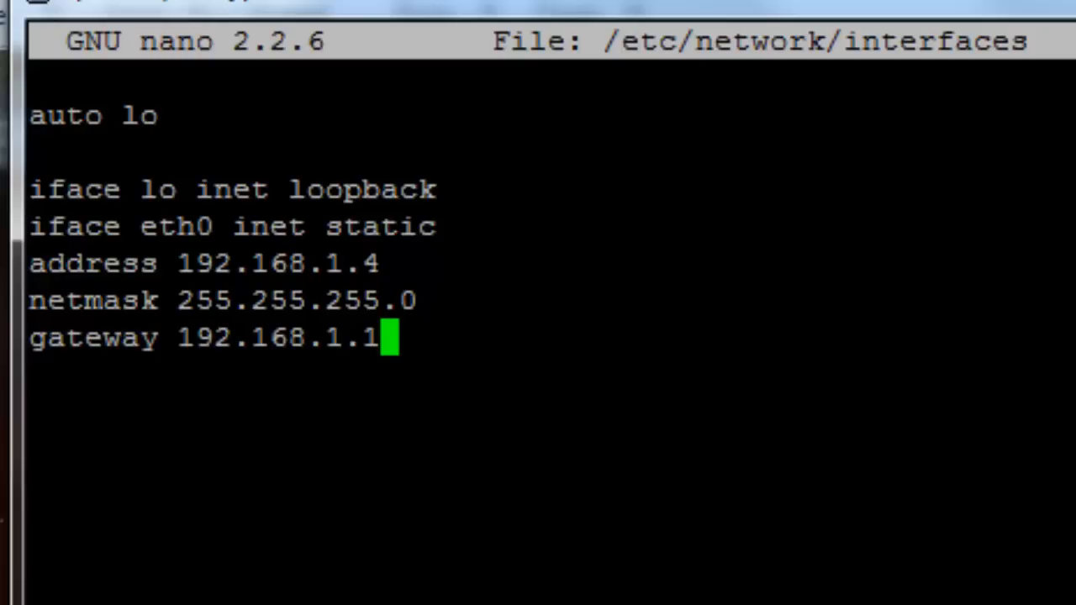
key("Return")
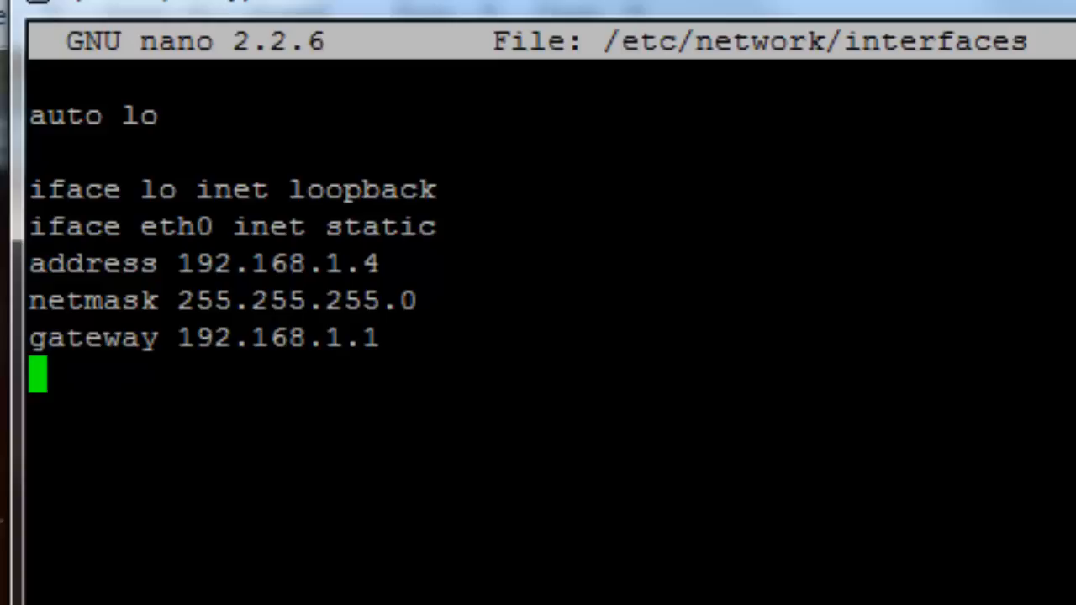
Add the line dns-nameservers 8.8.8.8 8.8.4.4, then save and exit nano
type("dns")
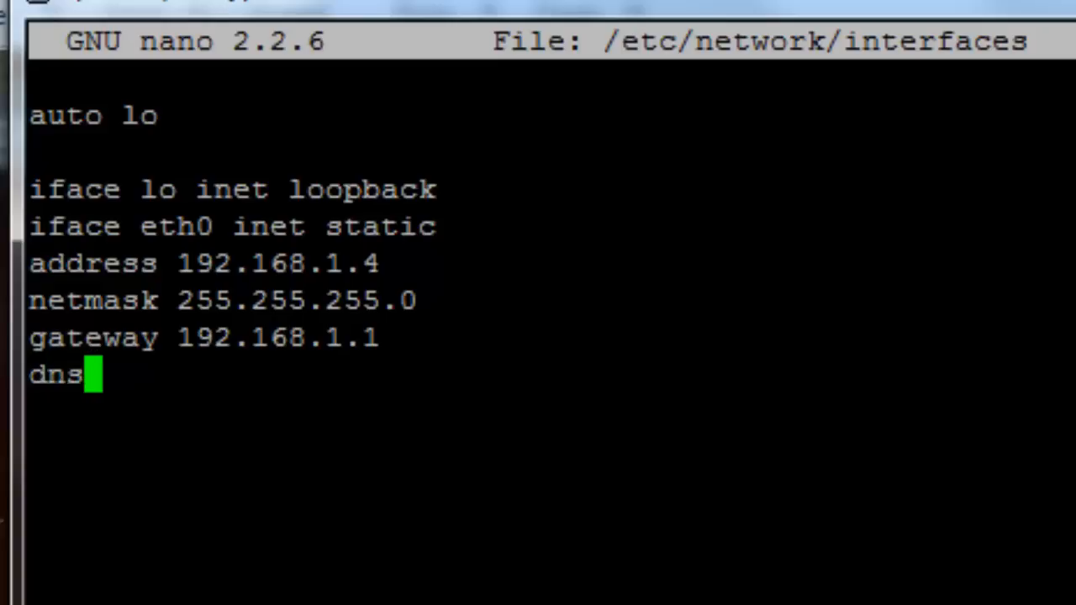
type("-nam")
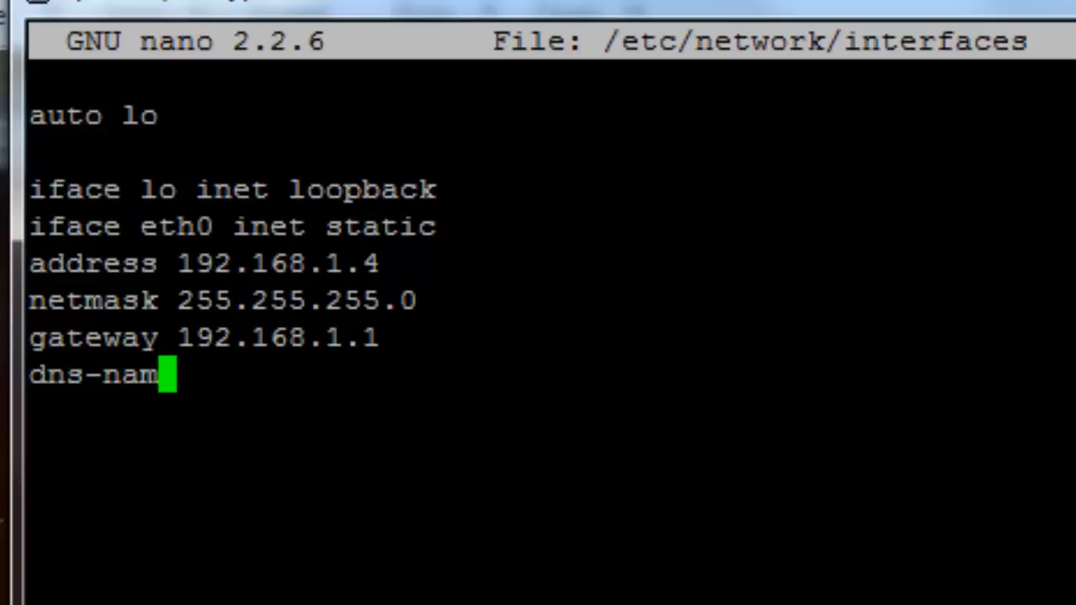
type("eservers")
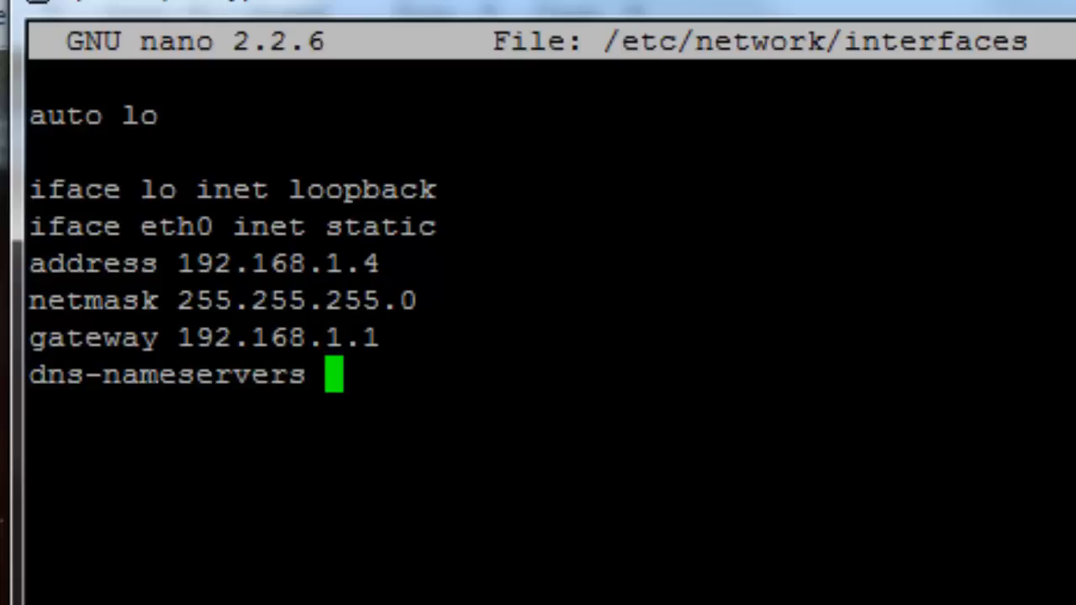
type("8.8.8.")
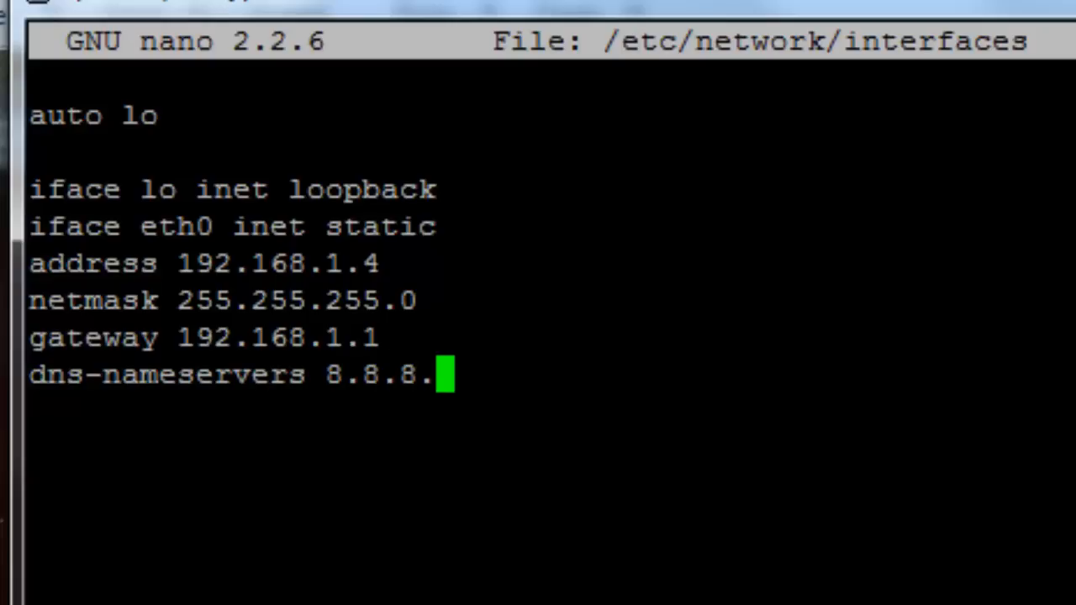
type("8")
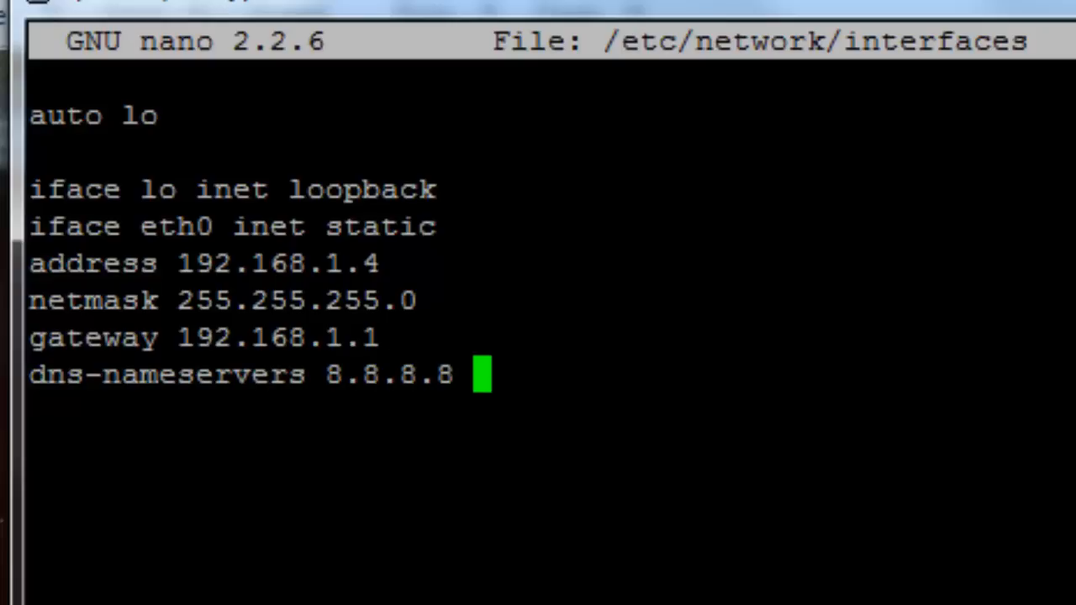
type("8.8.4")
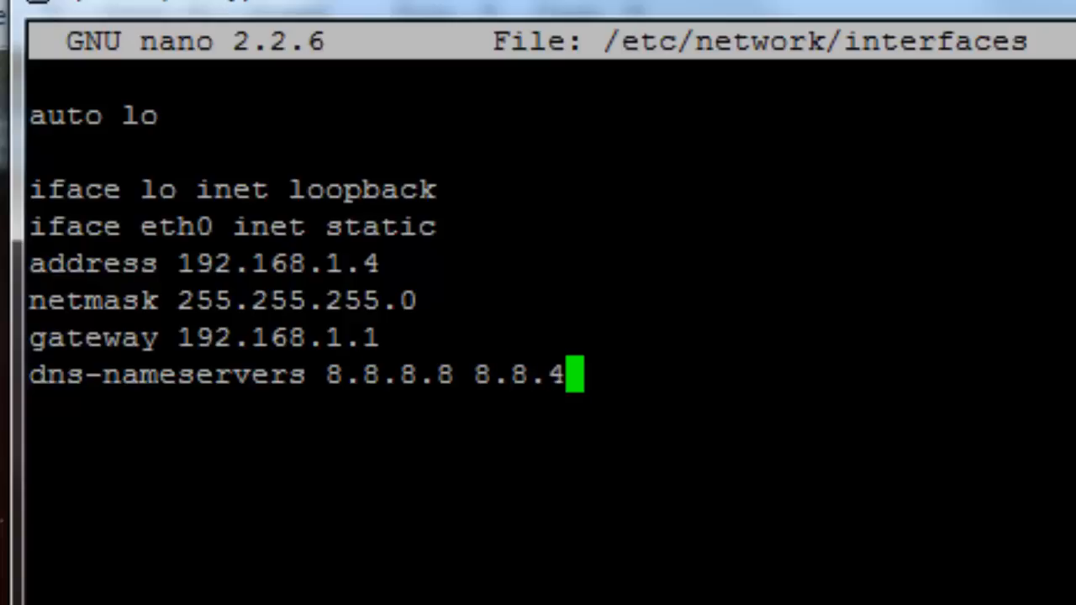
type(".4")
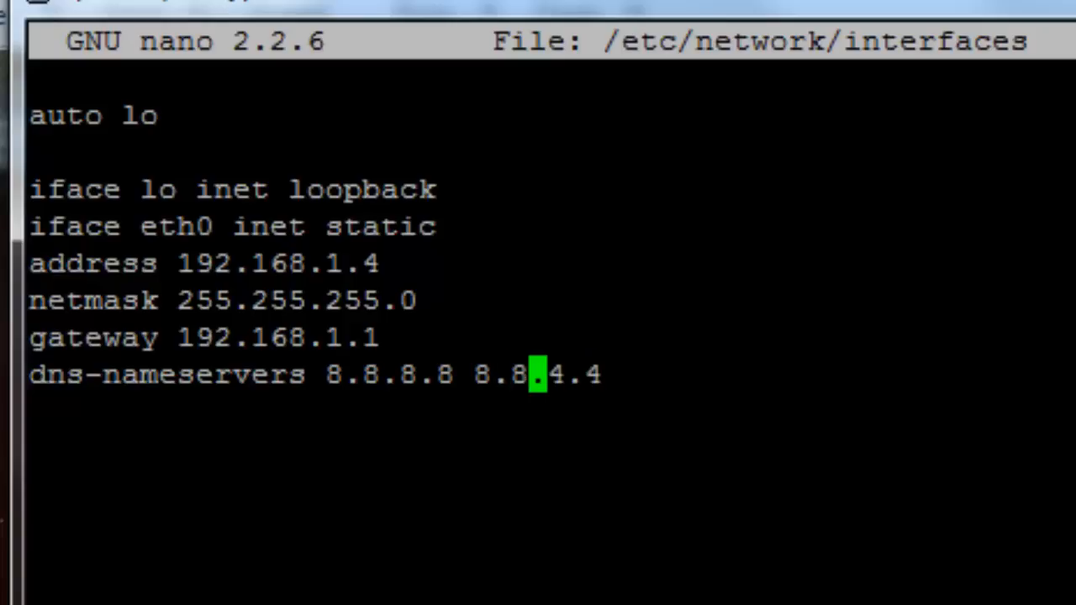
key("Left")
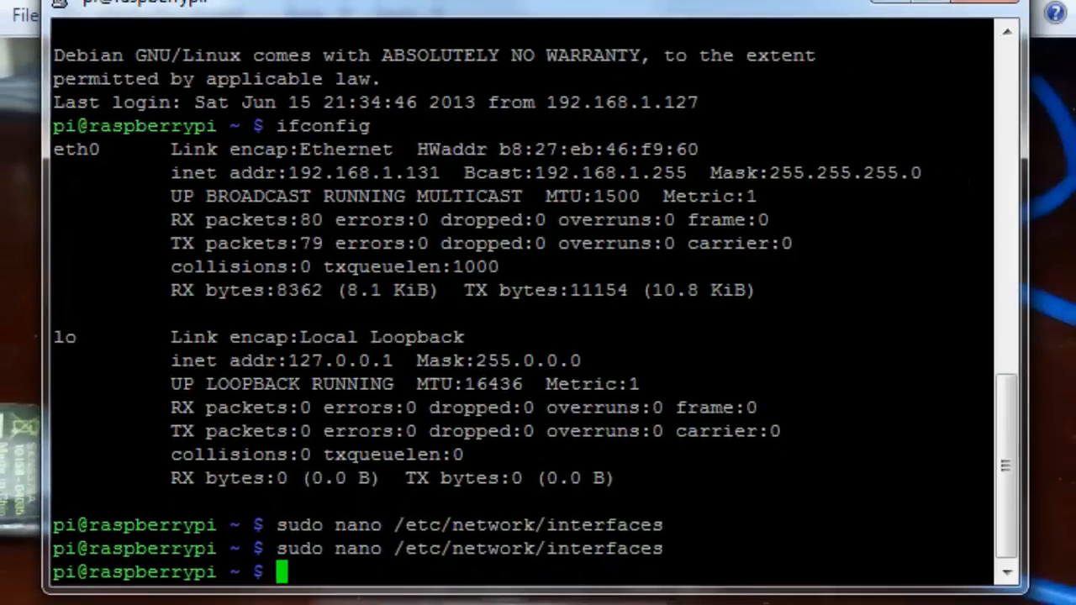
Run sudo reboot on the Pi and dismiss PuTTY's closed-connection error
type("sudo")
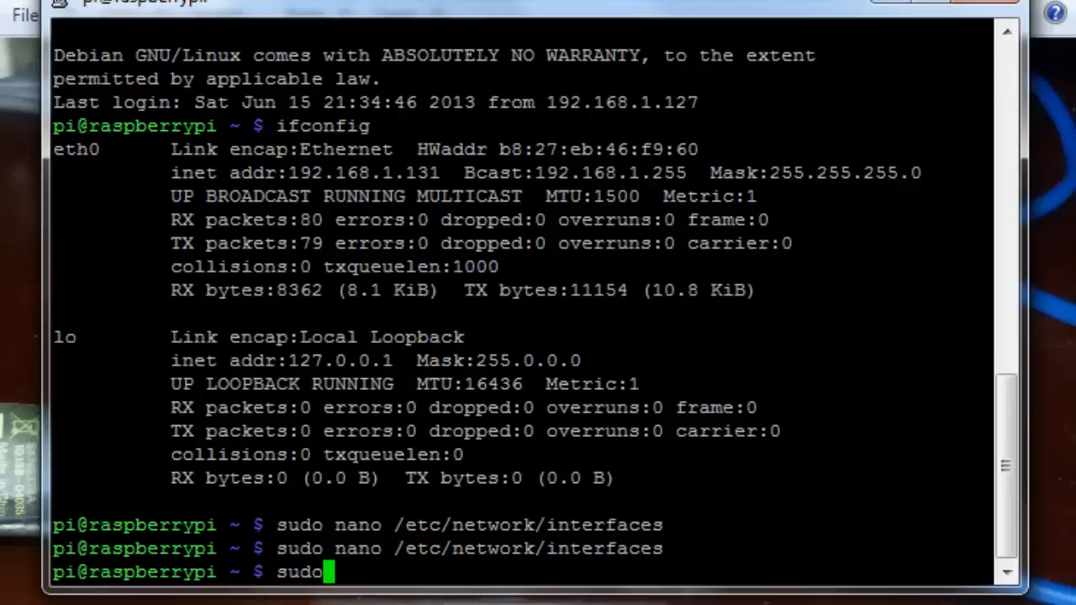
type("reboot")
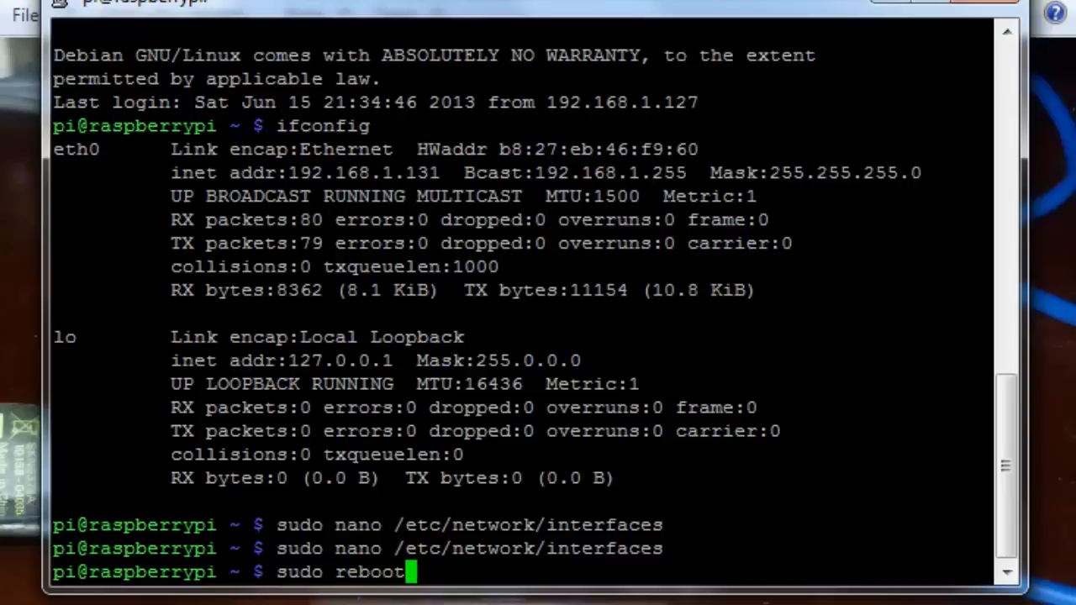
key("Return")
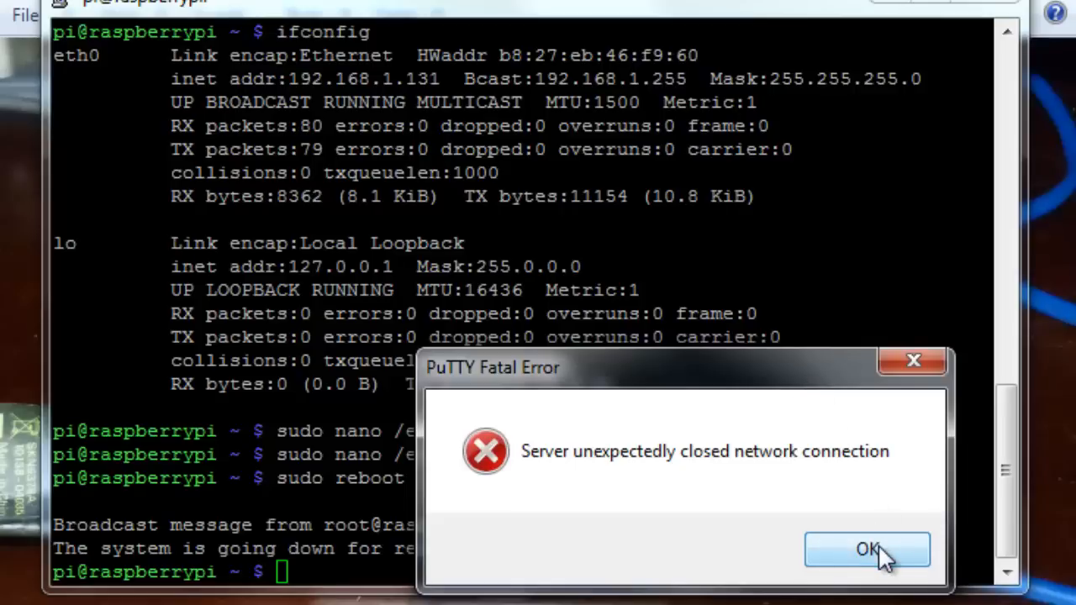
left_click(866, 549)
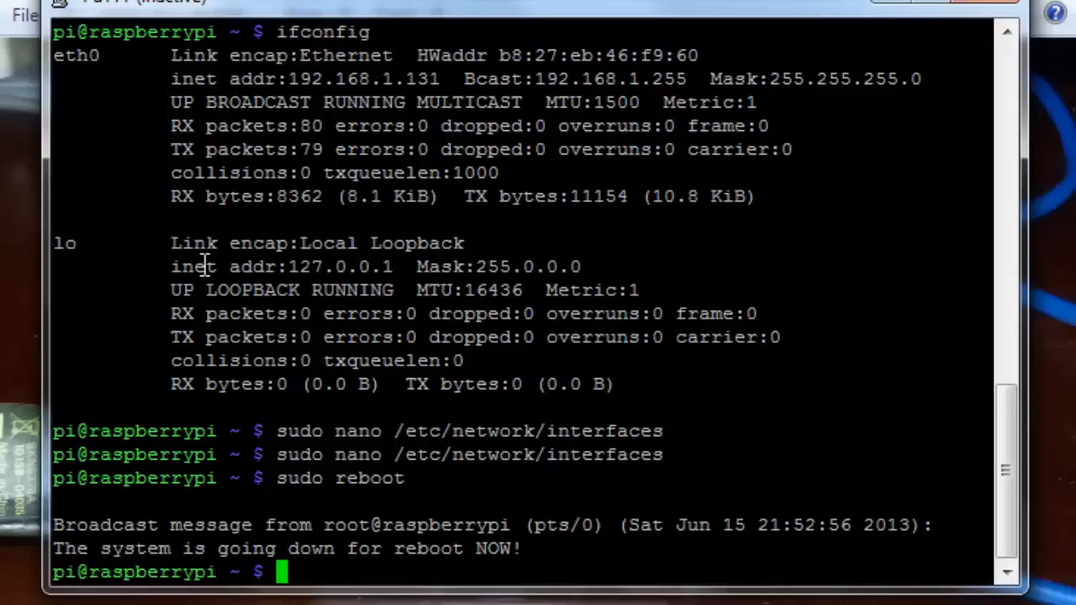
mouse_move(133, 234)
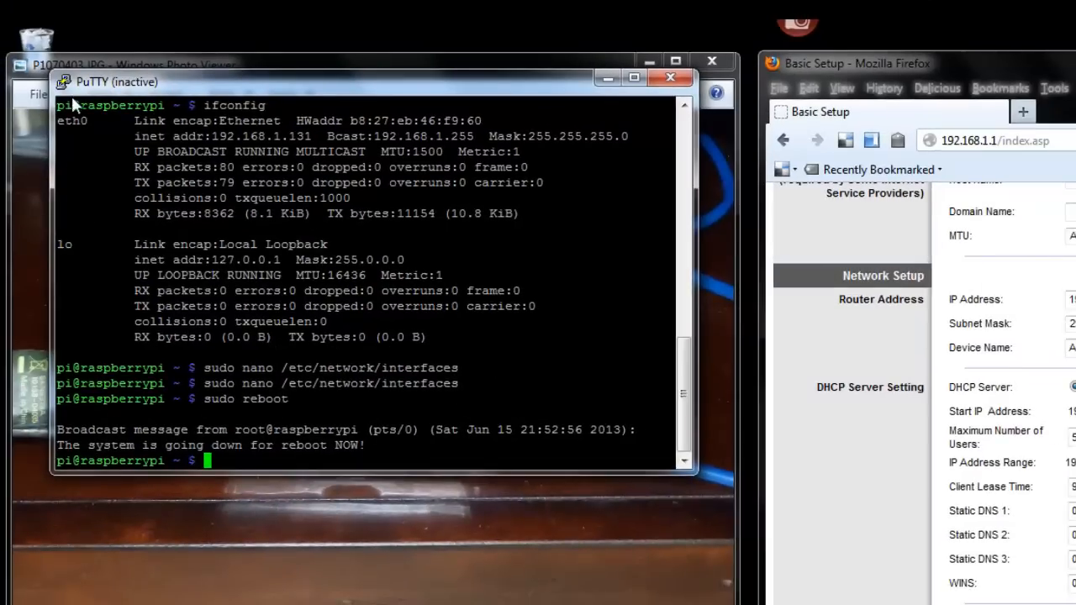
left_click(65, 81)
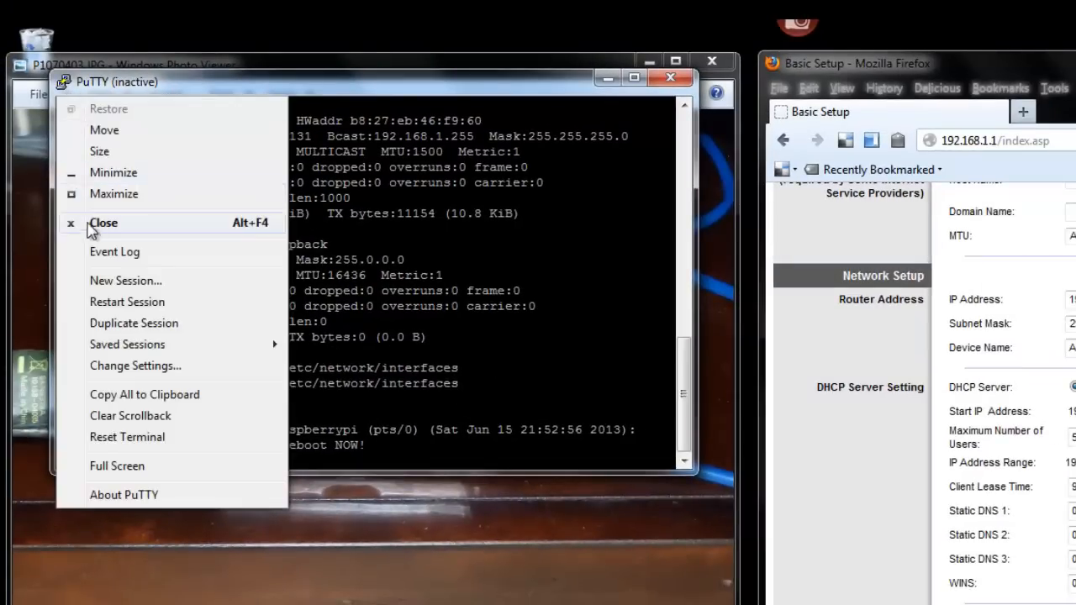
mouse_move(125, 280)
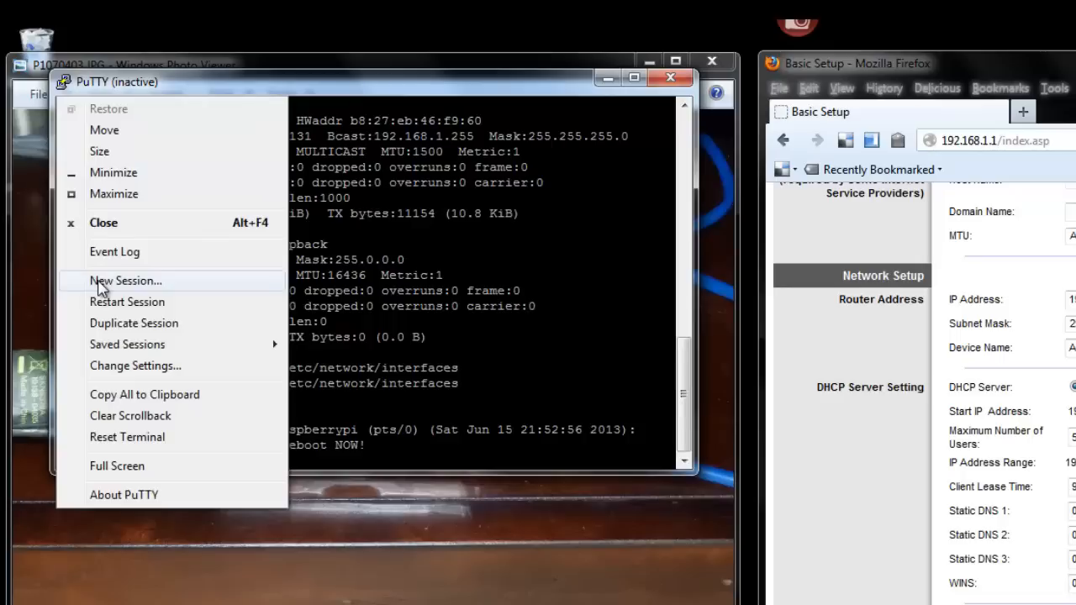
mouse_move(105, 306)
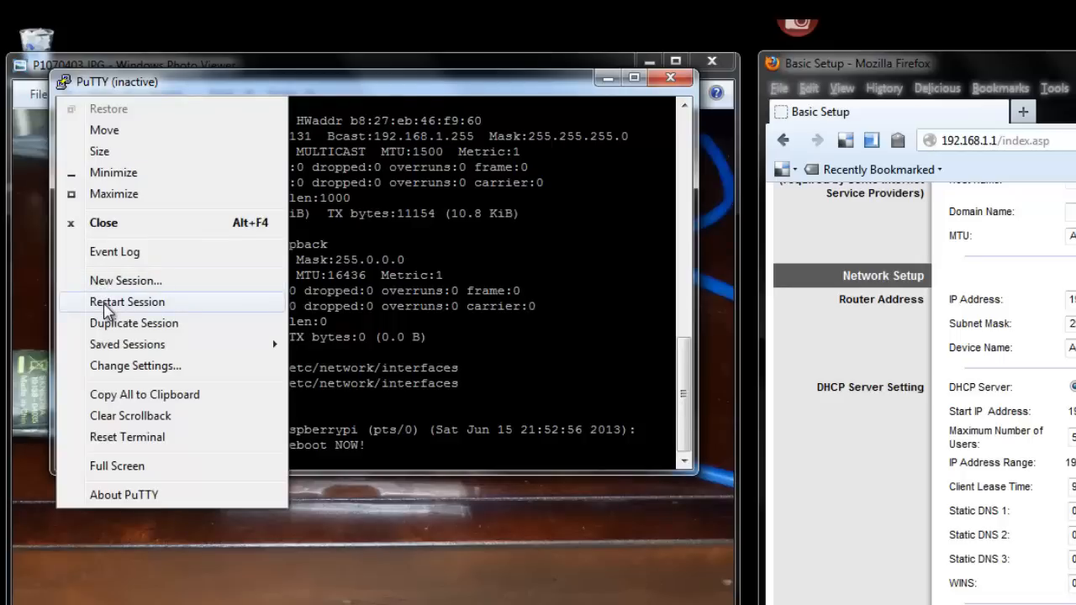
left_click(127, 301)
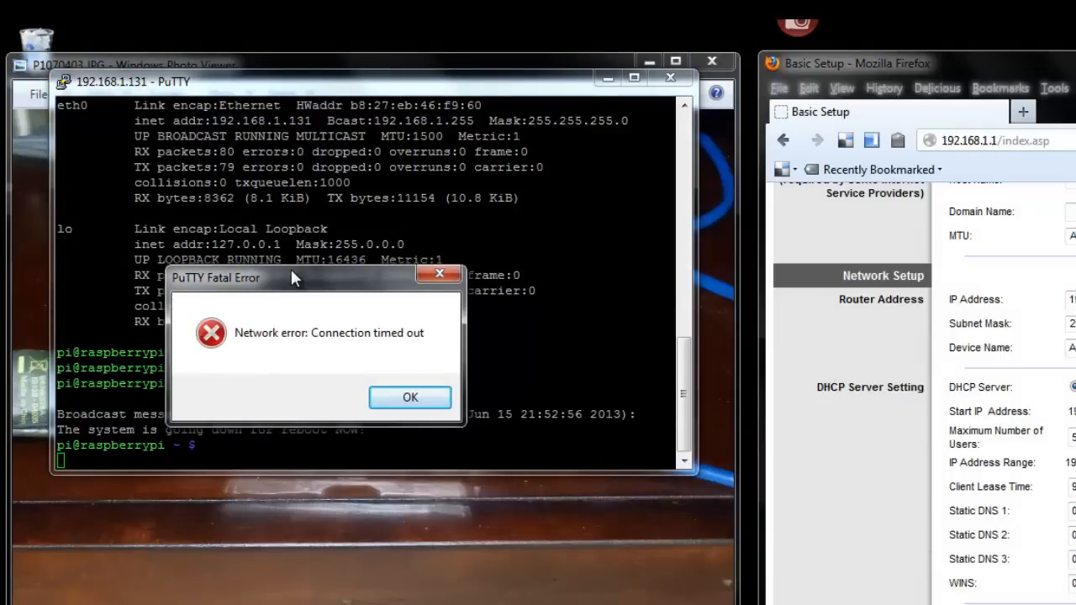
left_click_drag(295, 278, 433, 246)
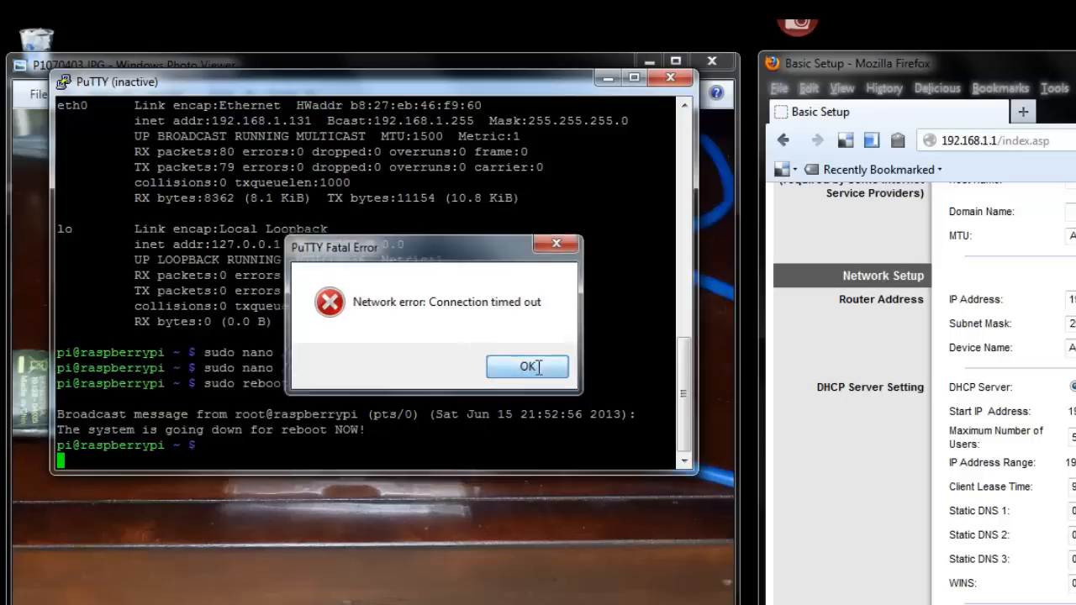
left_click(527, 367)
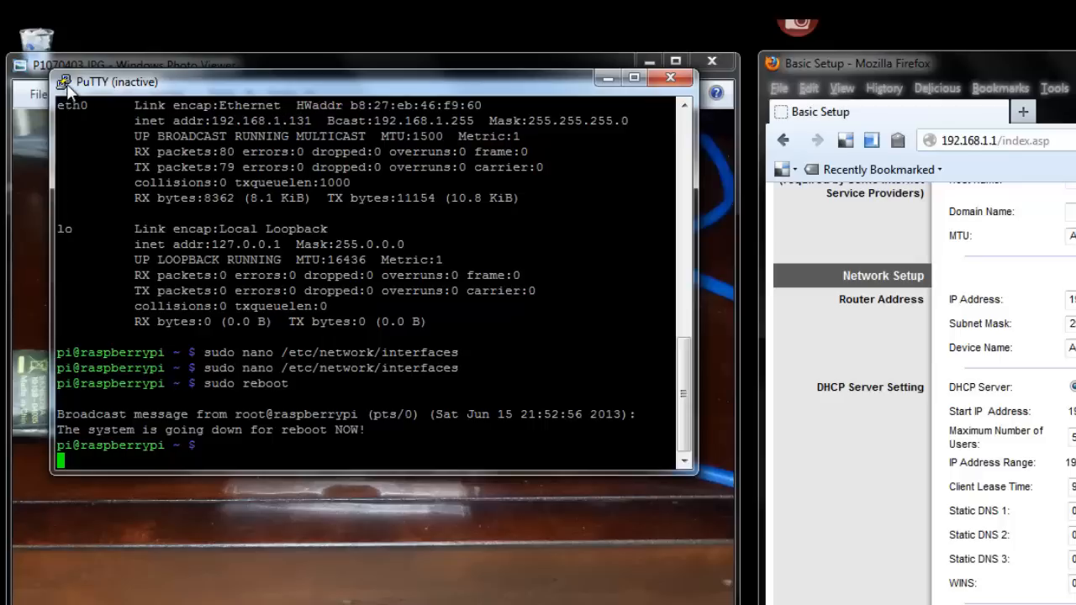
left_click(65, 82)
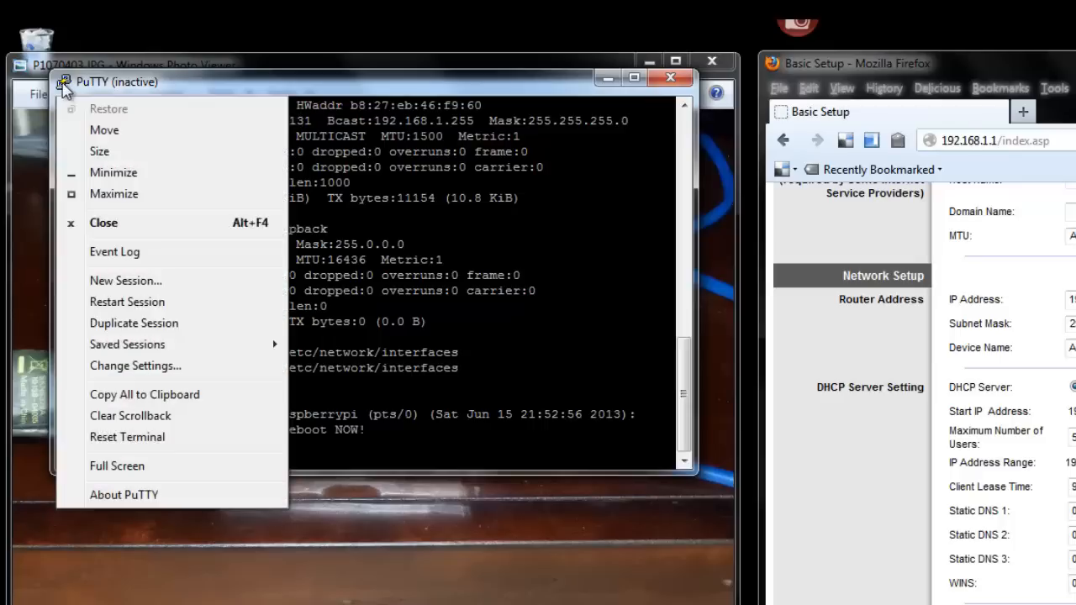
Start a new PuTTY session to host 192.168.1.4
left_click(125, 280)
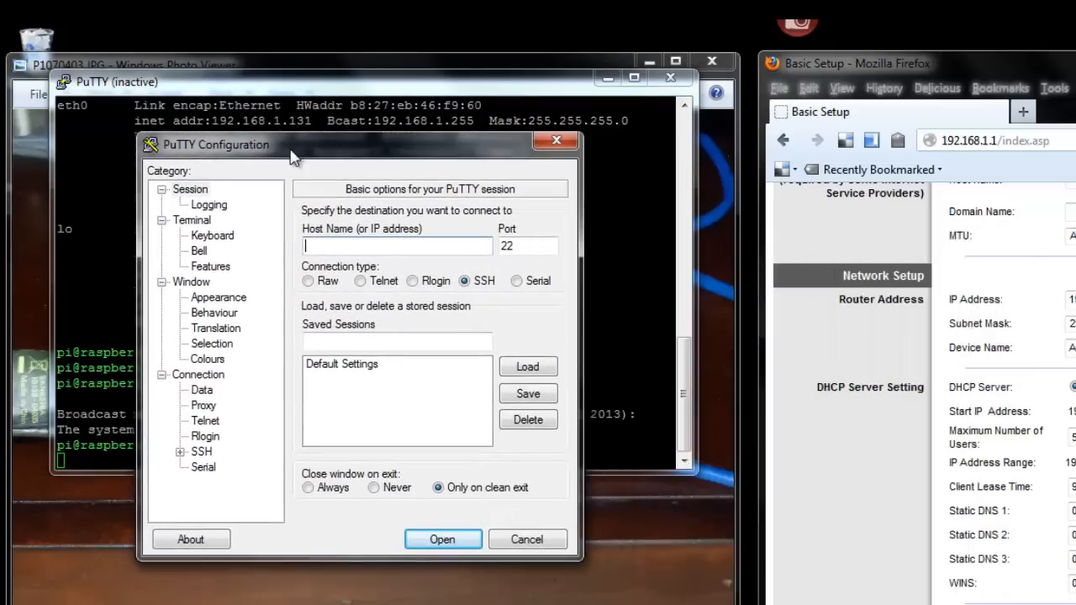
type("192.168")
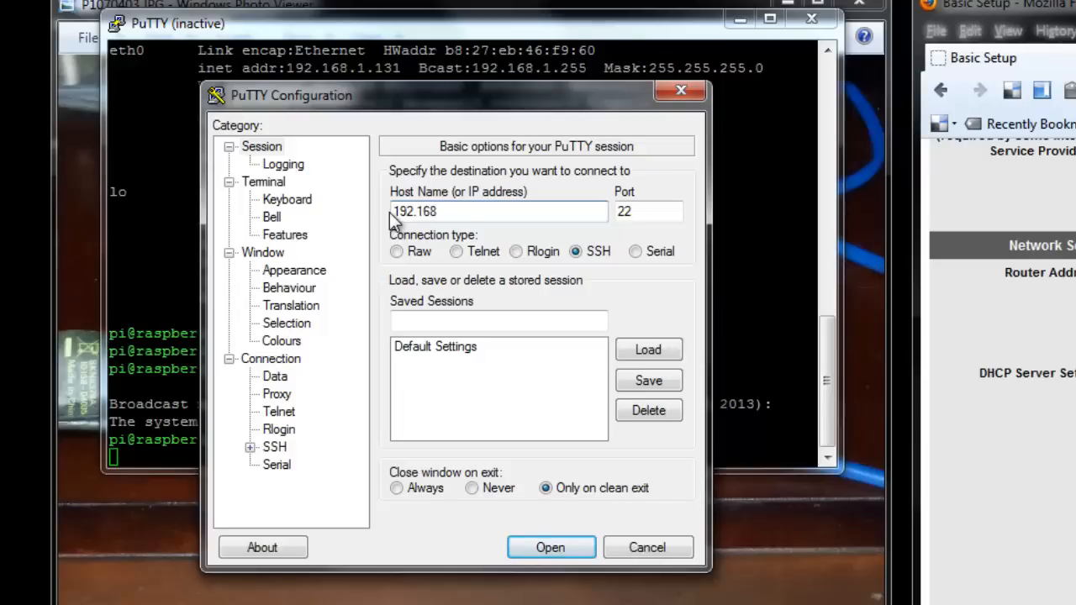
type(".1.4")
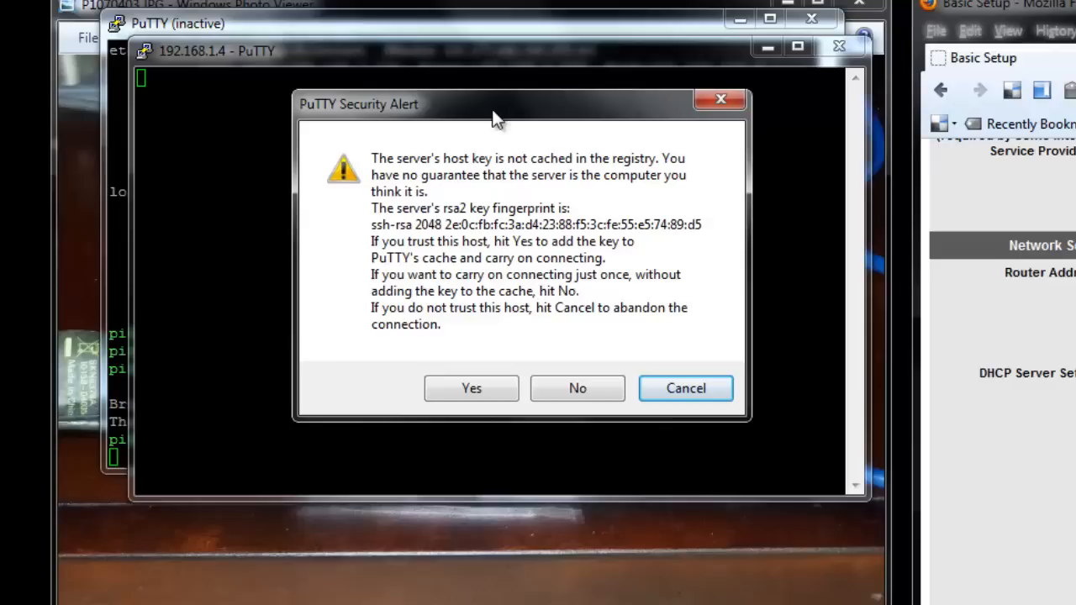
mouse_move(507, 189)
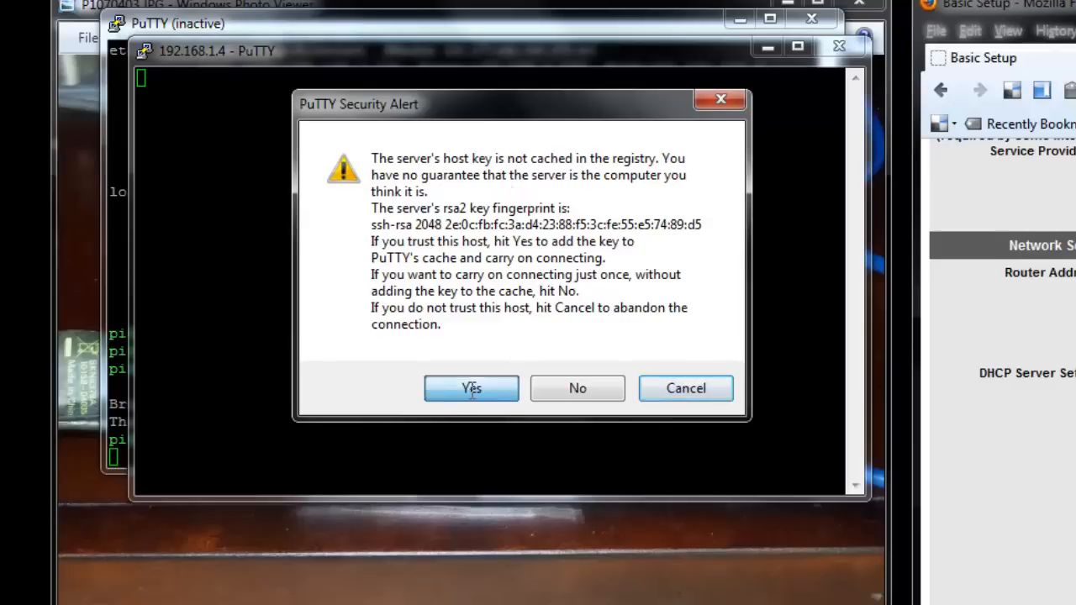
Accept the host key, log in as pi, and run ifconfig to check eth0 shows 192.168.1.4
left_click(471, 388)
type("pi")
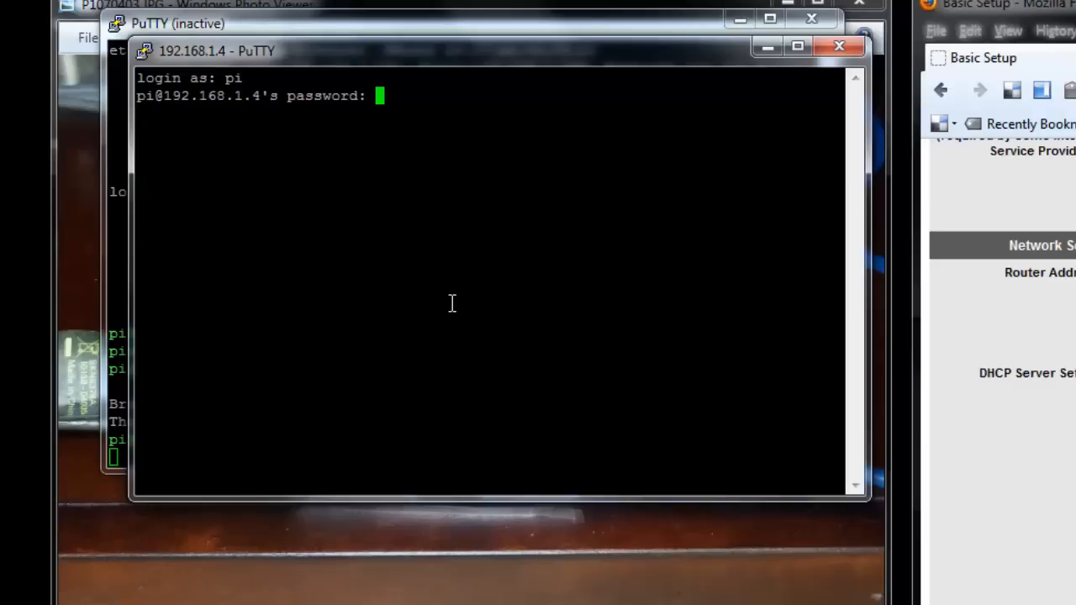
key("Return")
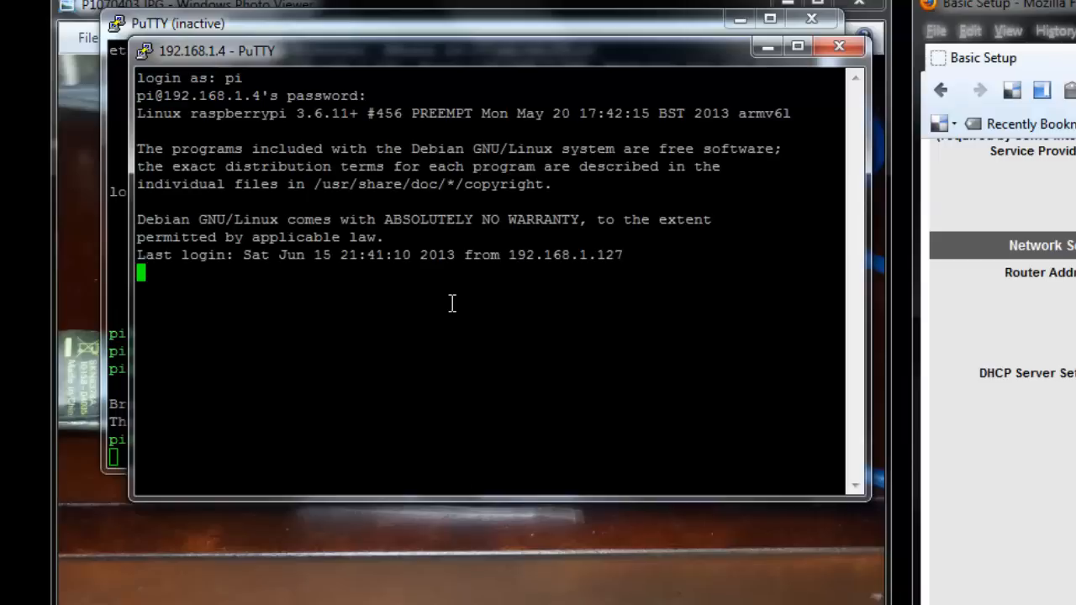
type("if")
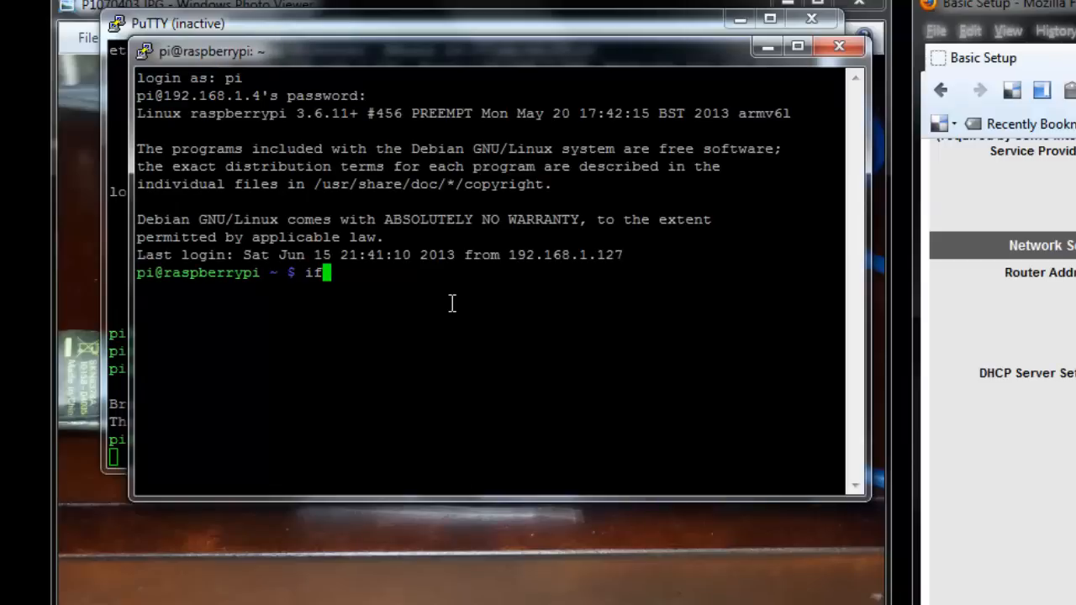
key("Return")
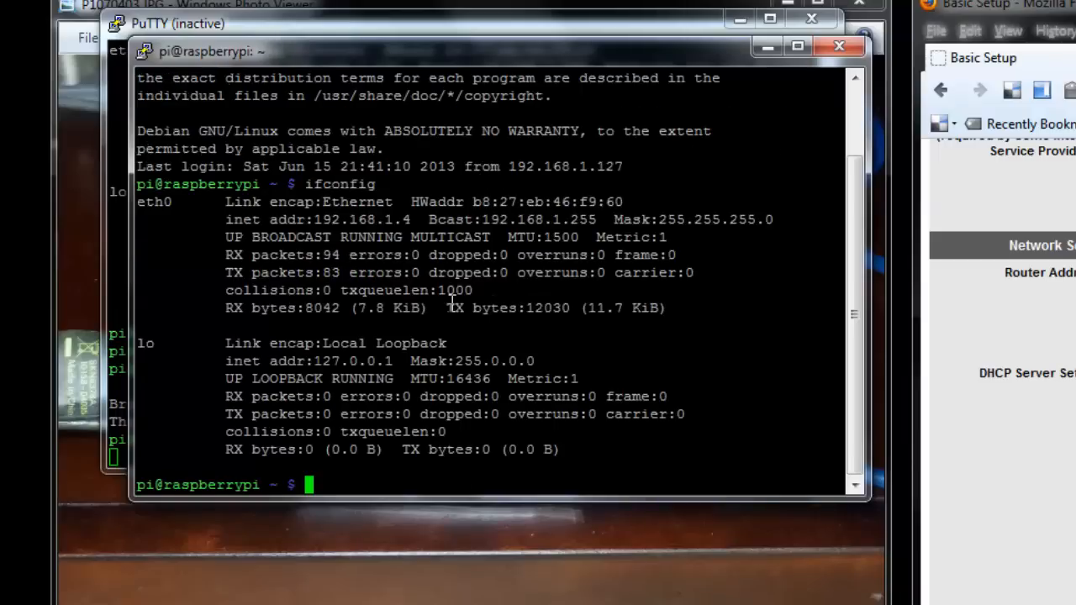